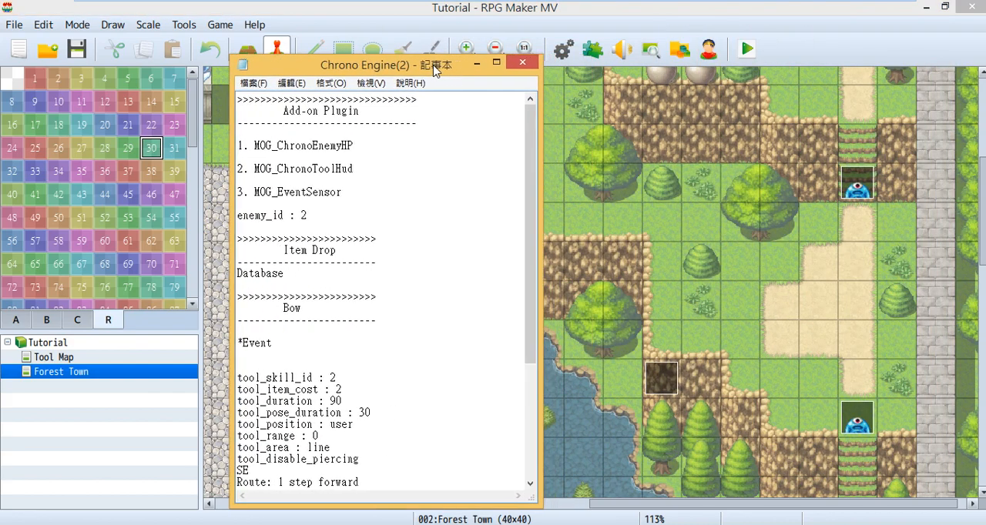
# Read the notes on EnemyHP, EventSensor, Item Drop, Bow and Arrow
pyautogui.moveTo(364, 64); pyautogui.dragTo(324, 53)
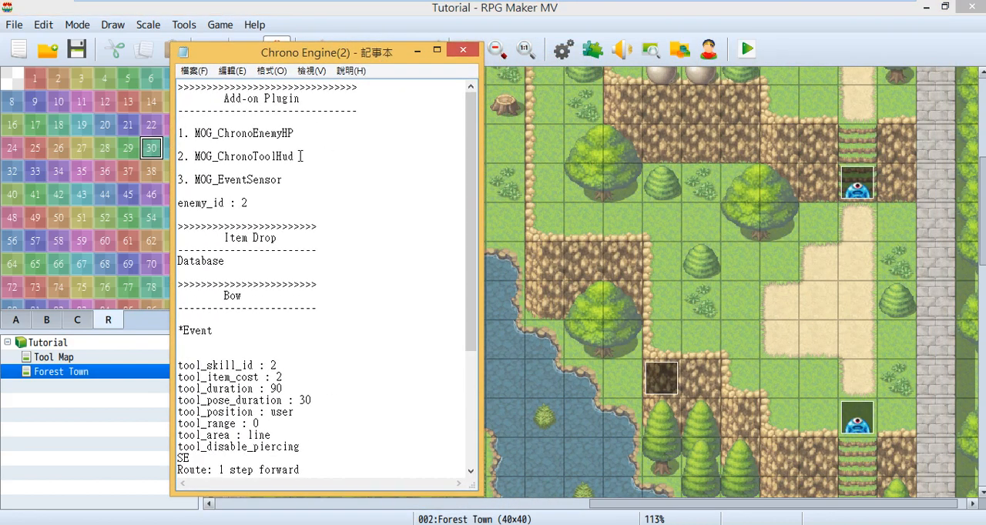
pyautogui.doubleClick(274, 133)
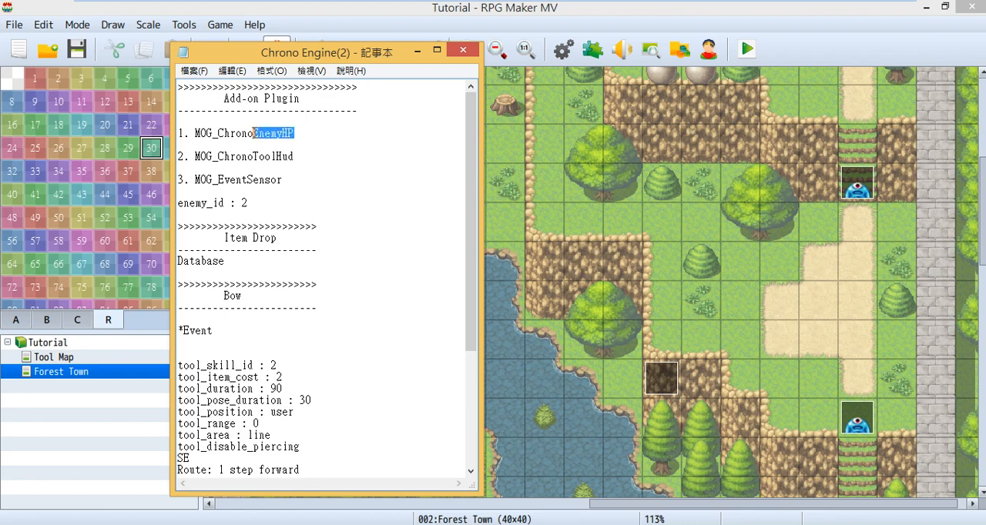
pyautogui.doubleClick(273, 156)
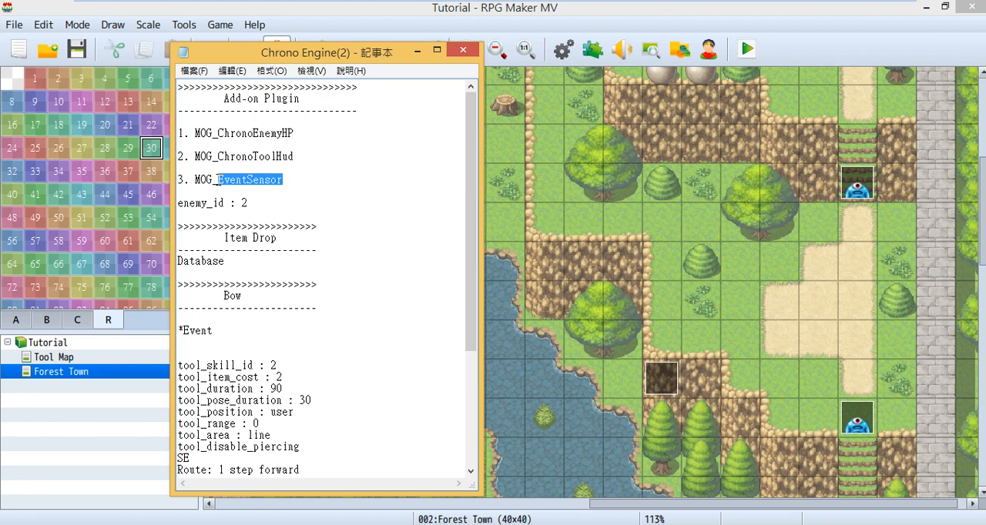
pyautogui.scroll(-3)
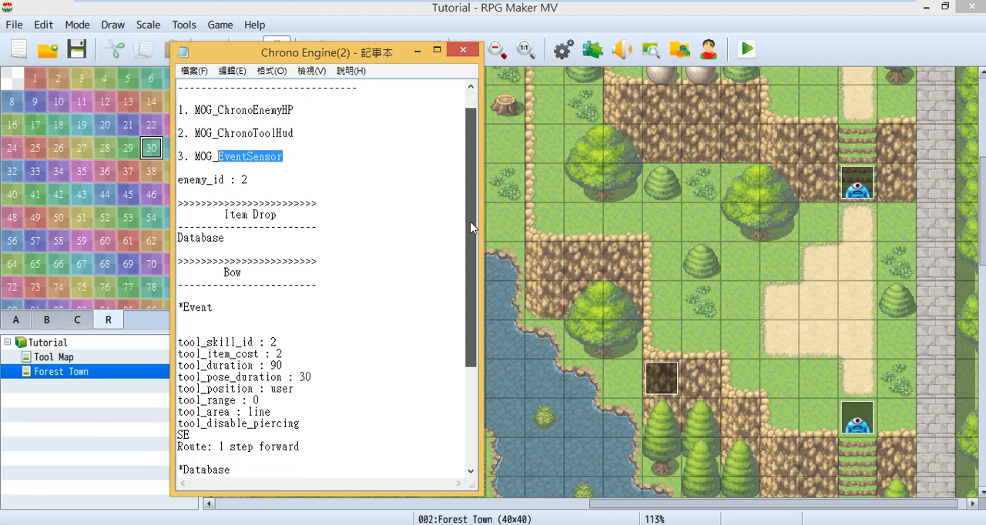
pyautogui.scroll(-3)
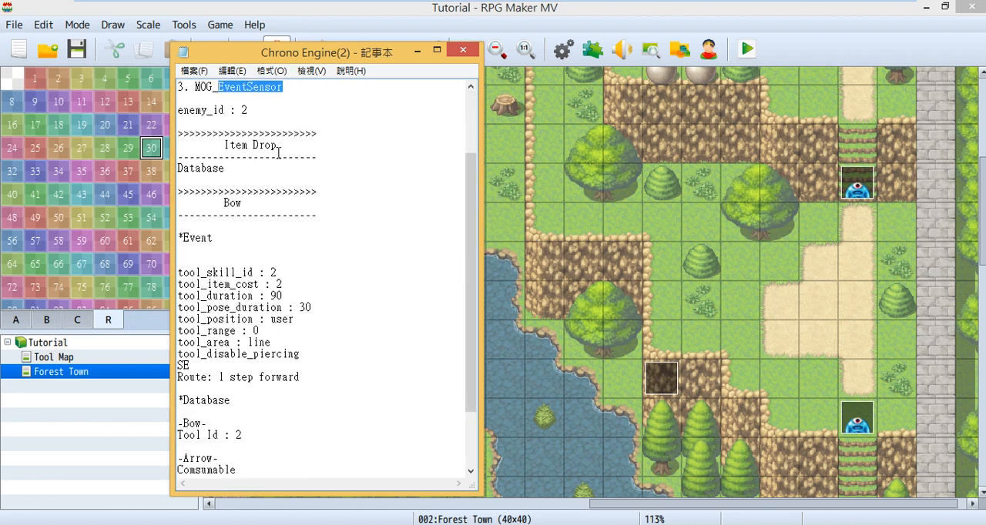
pyautogui.doubleClick(250, 145)
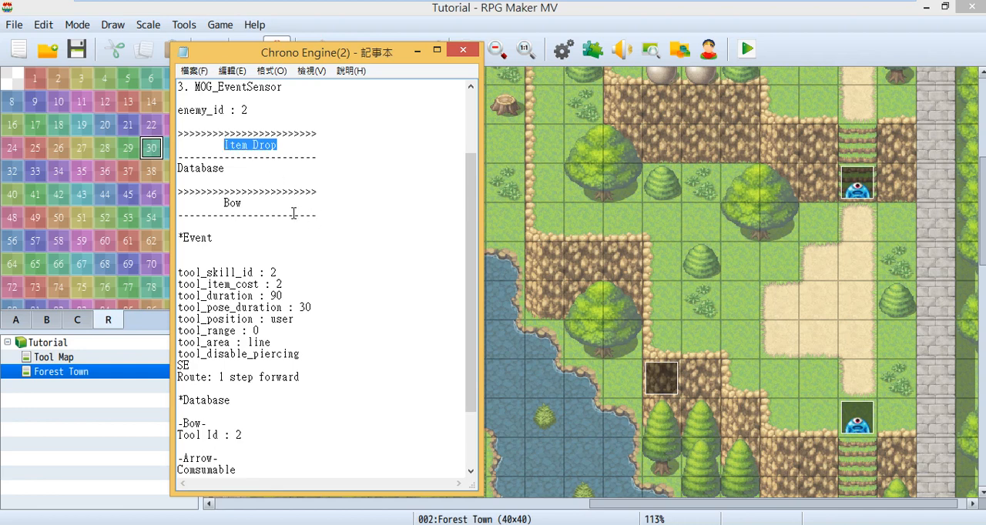
pyautogui.doubleClick(231, 203)
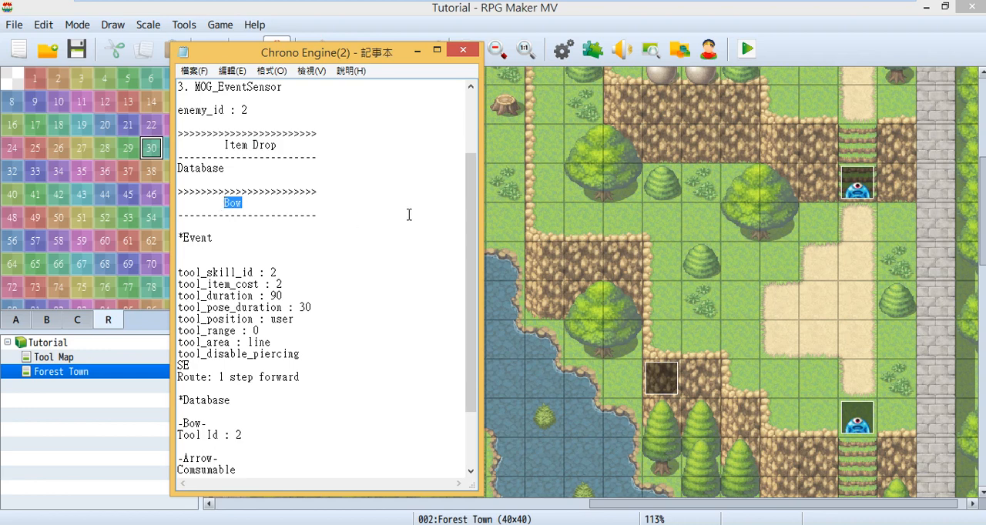
pyautogui.scroll(-3)
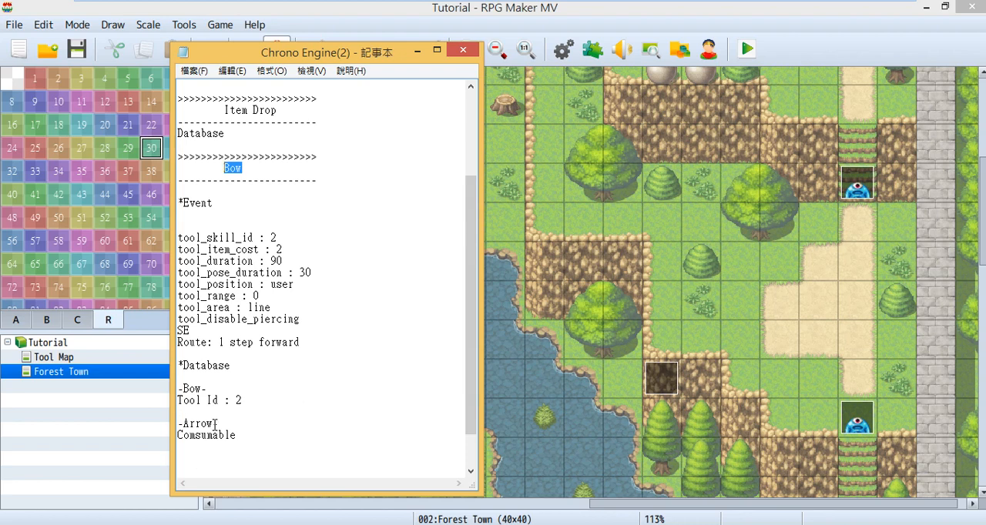
pyautogui.doubleClick(197, 424)
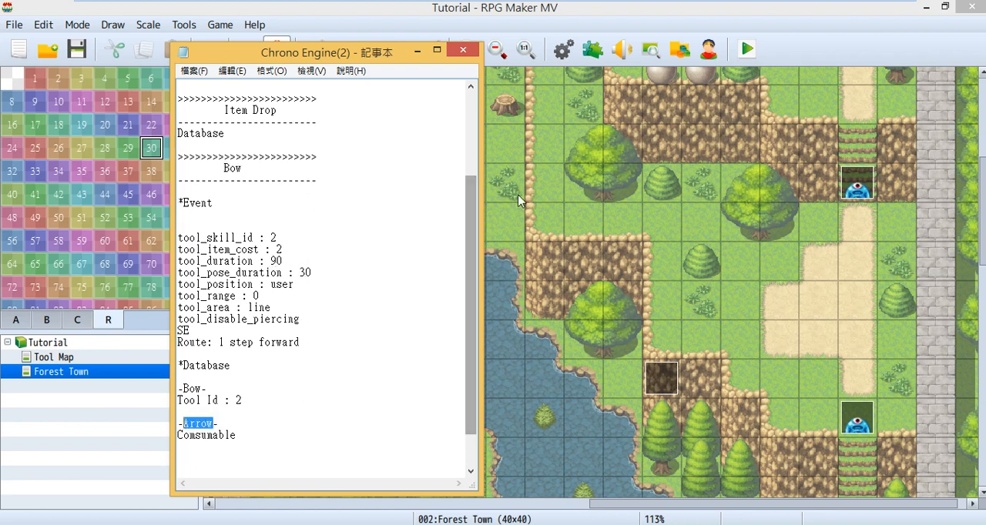
pyautogui.scroll(-3)
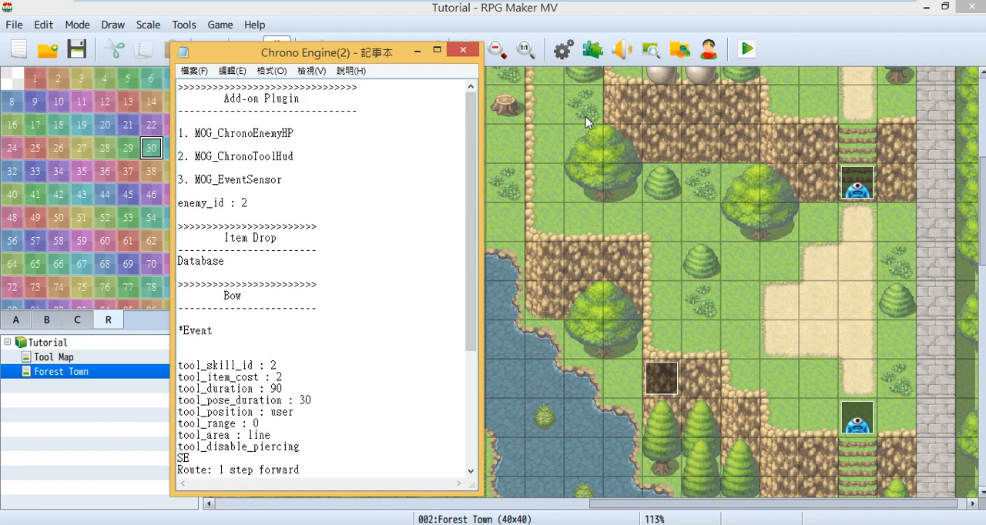
# Show the Plugin Manager list, selecting MOG_ChronoToolHud and MOG_EventSensor
pyautogui.click(463, 50)
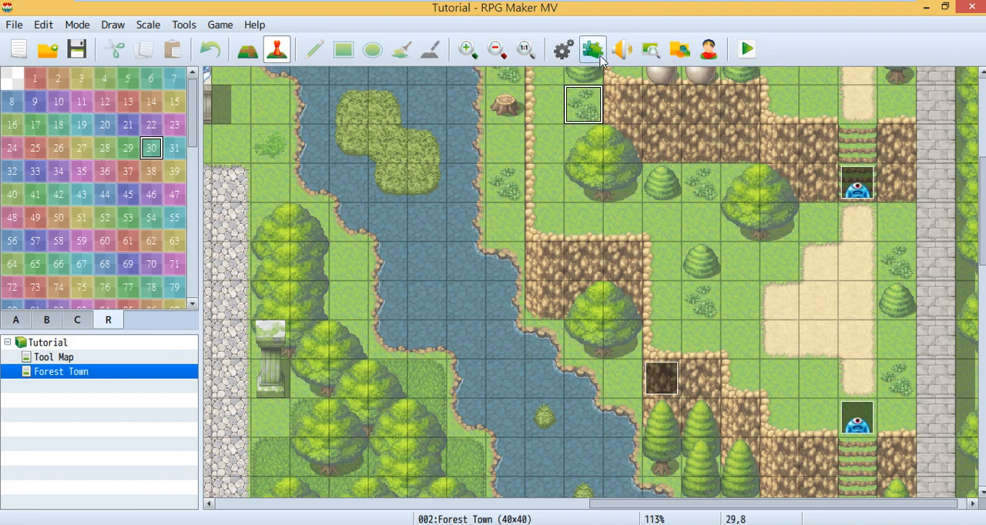
pyautogui.click(592, 49)
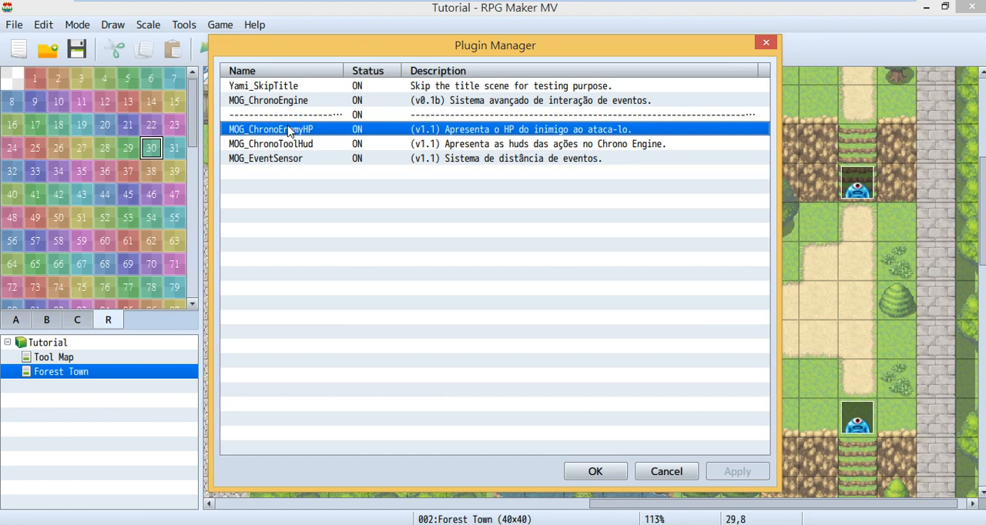
pyautogui.moveTo(289, 134)
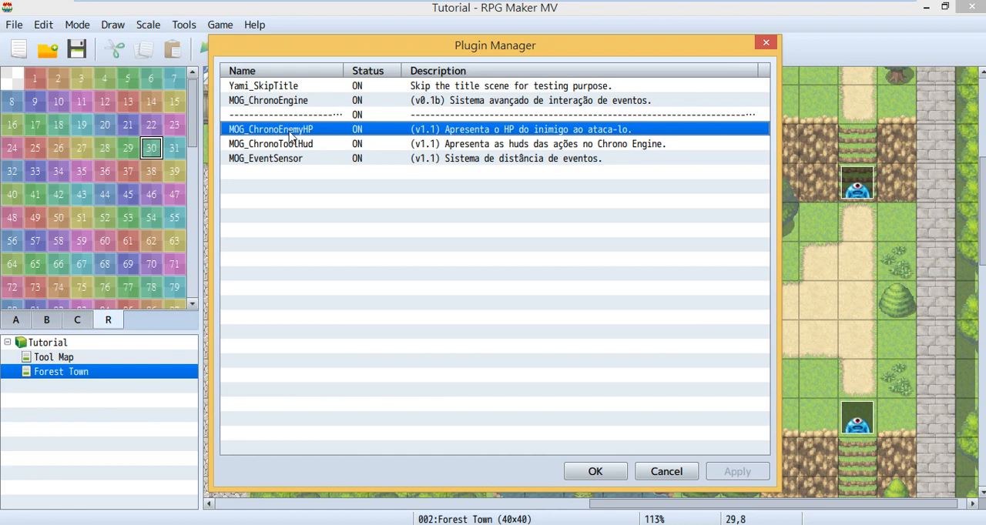
pyautogui.click(270, 144)
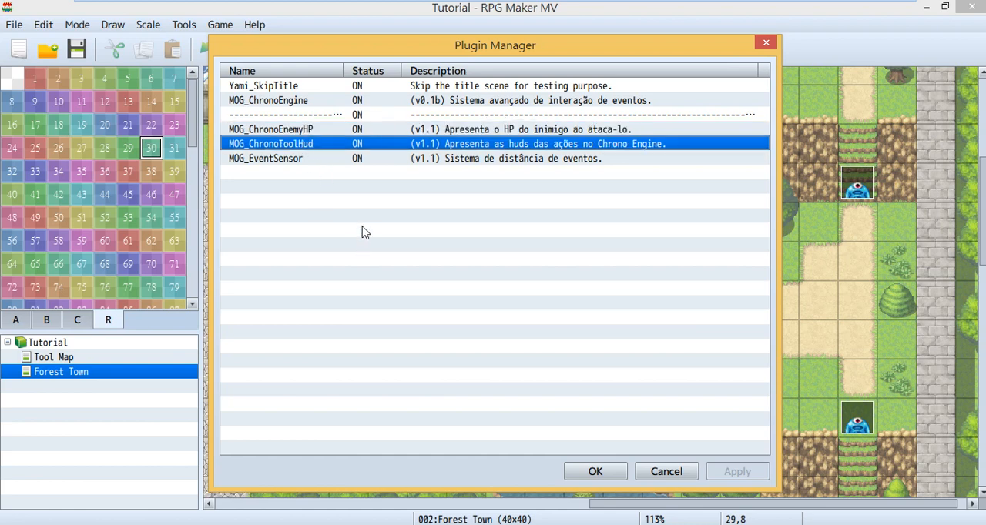
pyautogui.moveTo(357, 235)
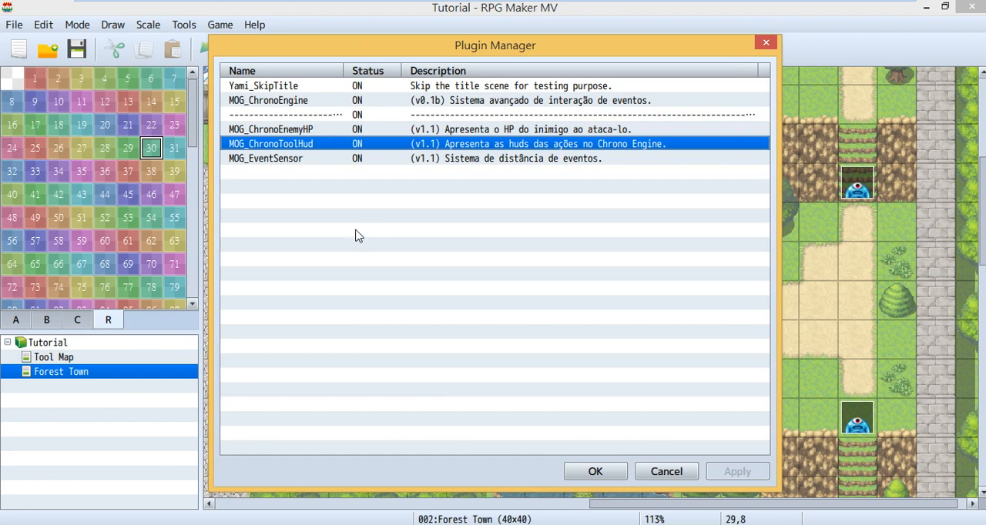
pyautogui.moveTo(302, 215)
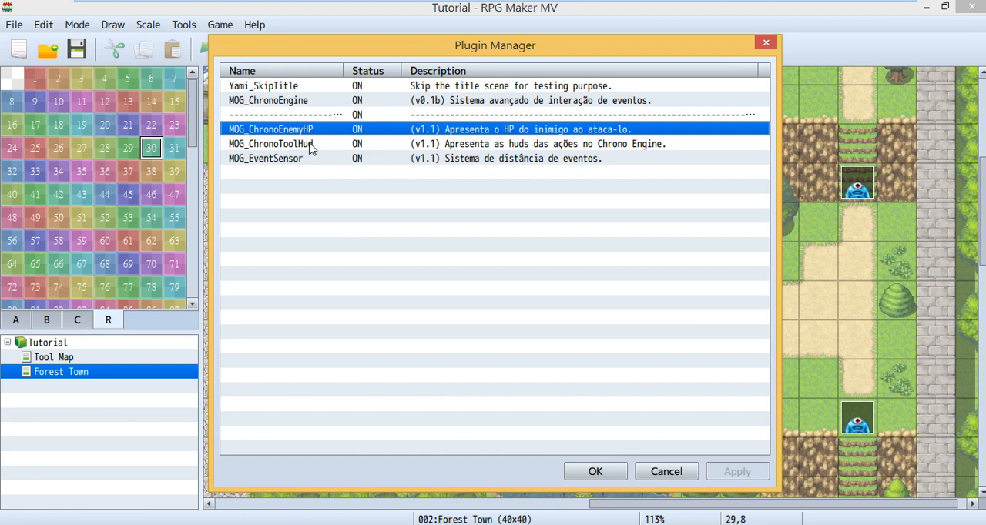
pyautogui.click(270, 143)
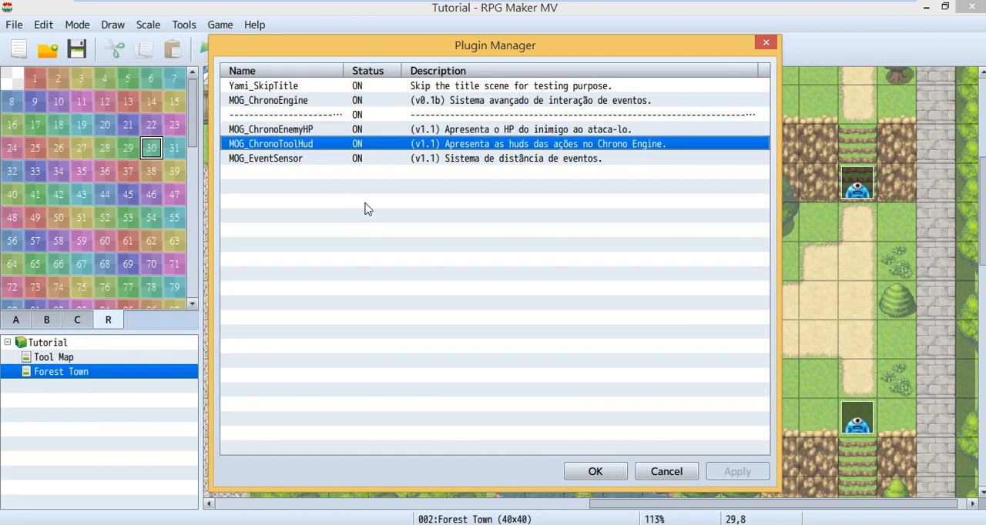
pyautogui.moveTo(380, 245)
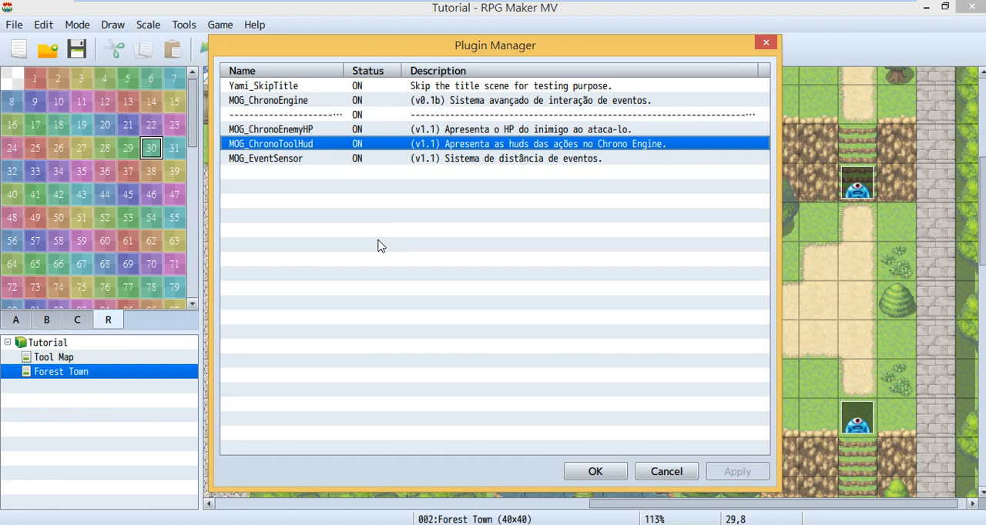
pyautogui.moveTo(361, 231)
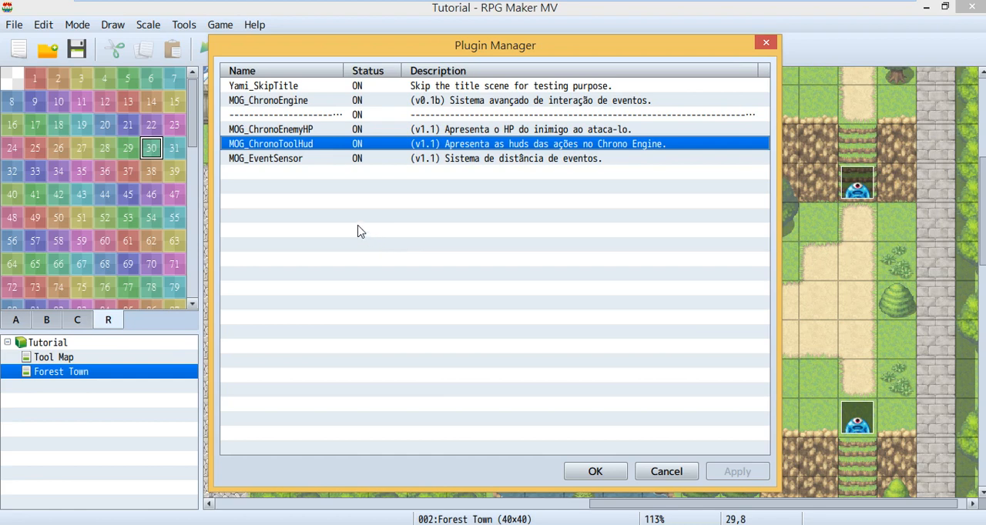
pyautogui.click(266, 158)
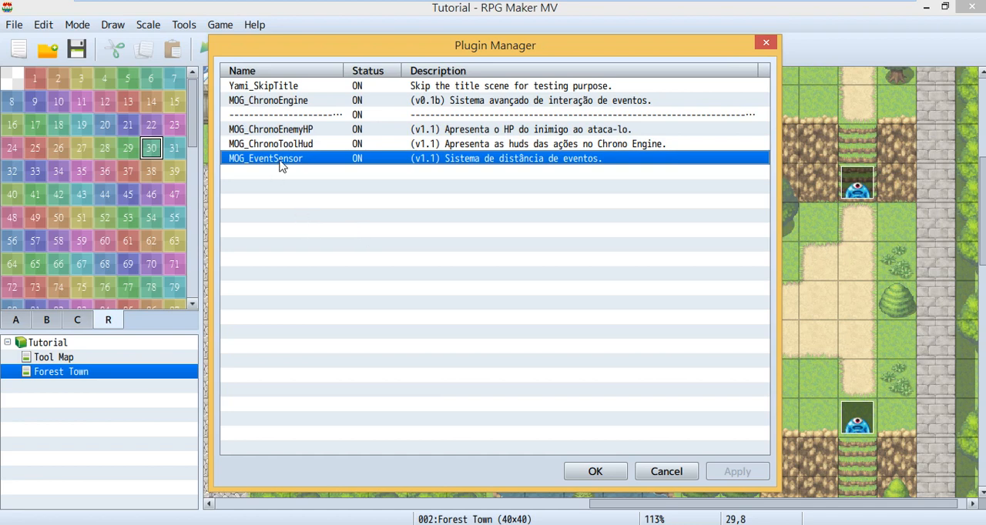
# Inspect MOG_EventSensor's parameters, keeping Self Switch Key D, and confirm
pyautogui.doubleClick(265, 158)
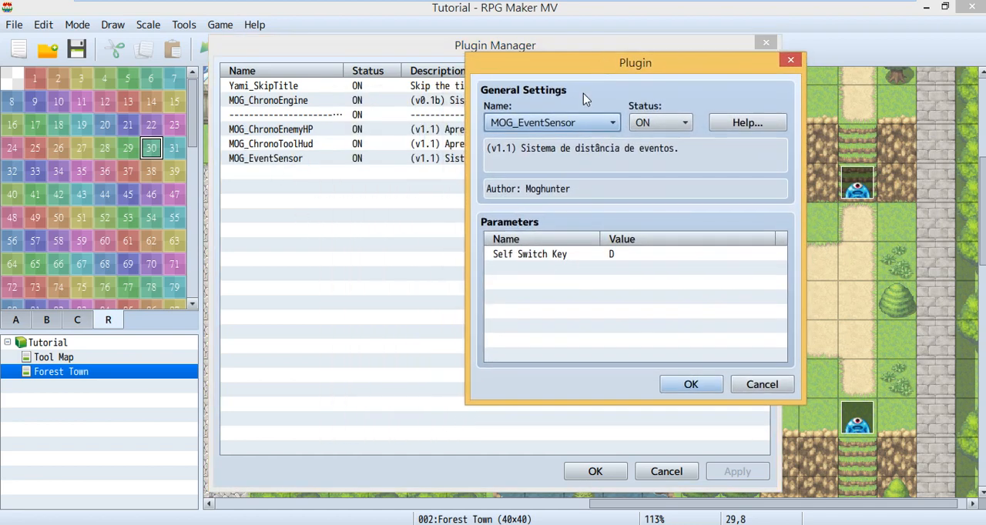
pyautogui.moveTo(700, 295)
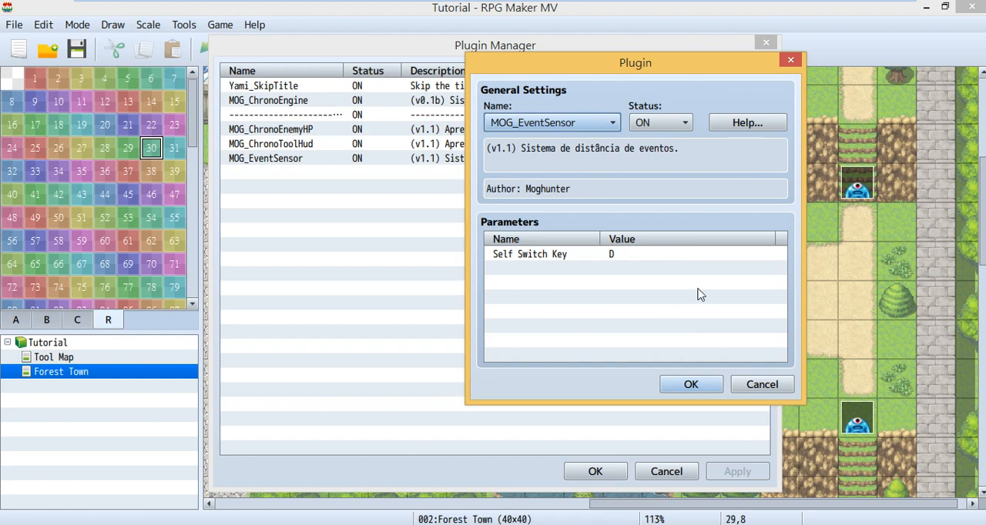
pyautogui.moveTo(588, 275)
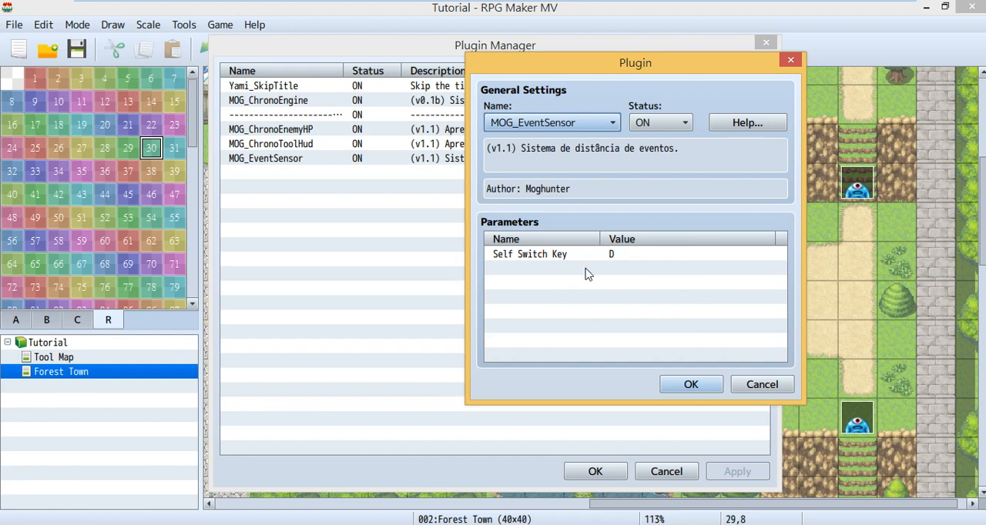
pyautogui.moveTo(609, 264)
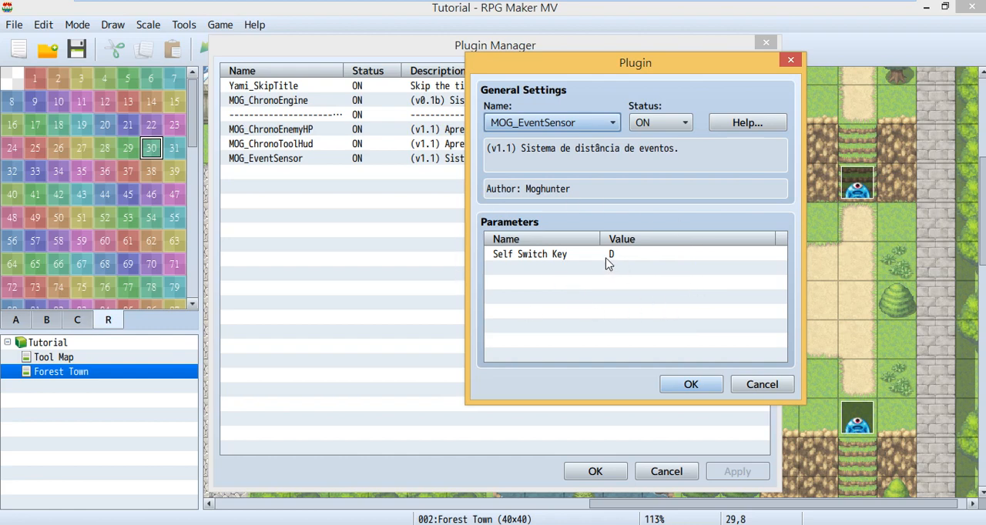
pyautogui.moveTo(855, 376)
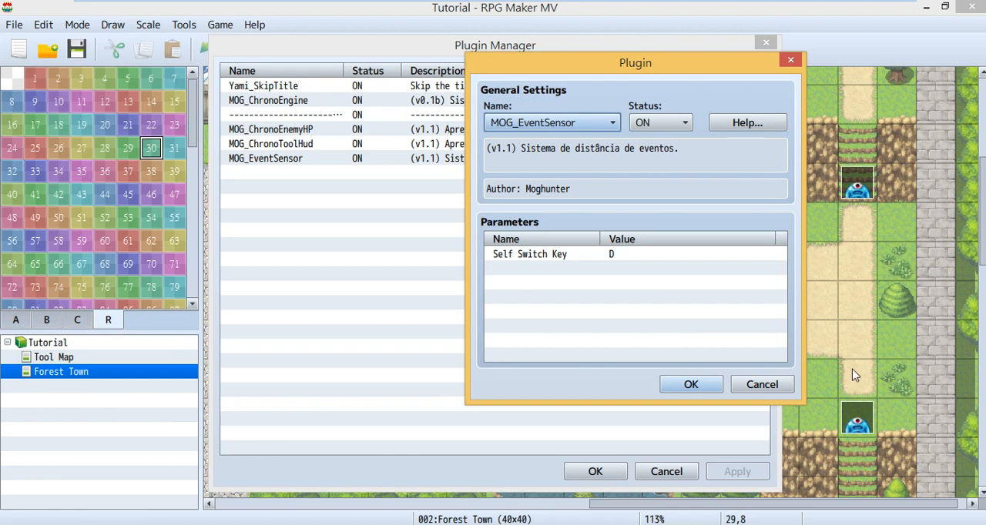
pyautogui.moveTo(874, 176)
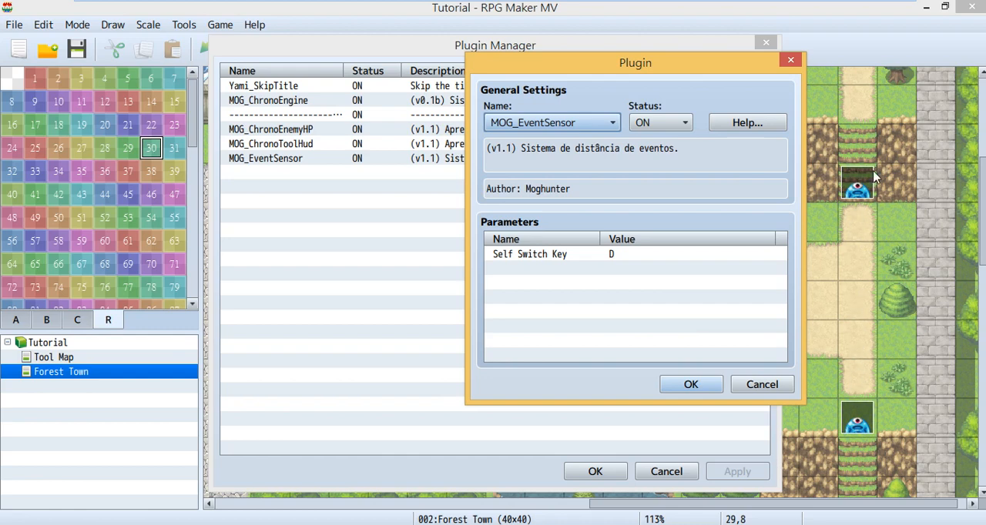
pyautogui.moveTo(816, 296)
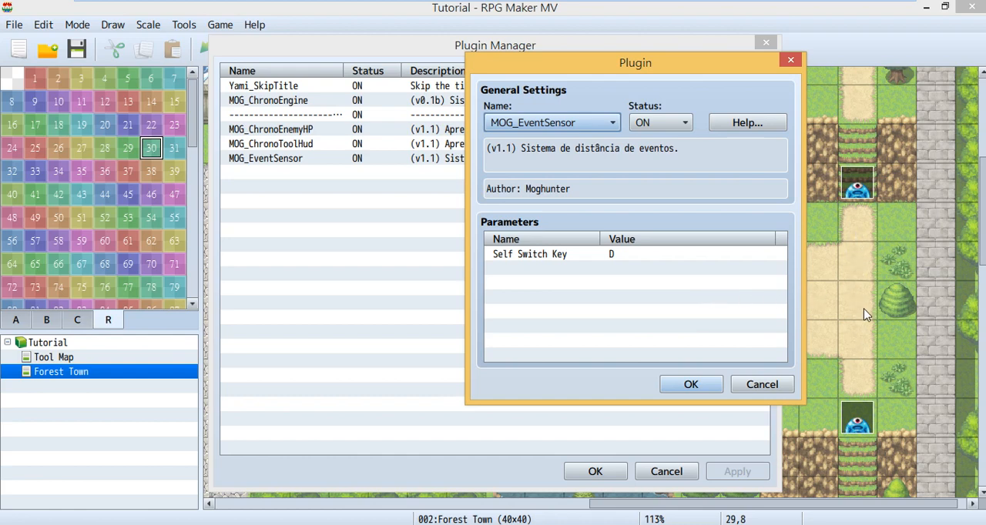
pyautogui.moveTo(620, 246)
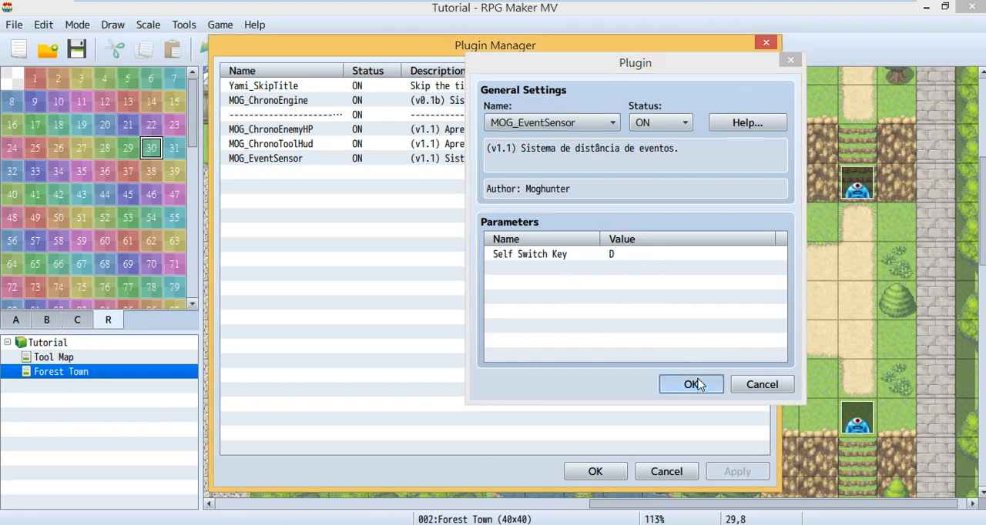
pyautogui.click(691, 385)
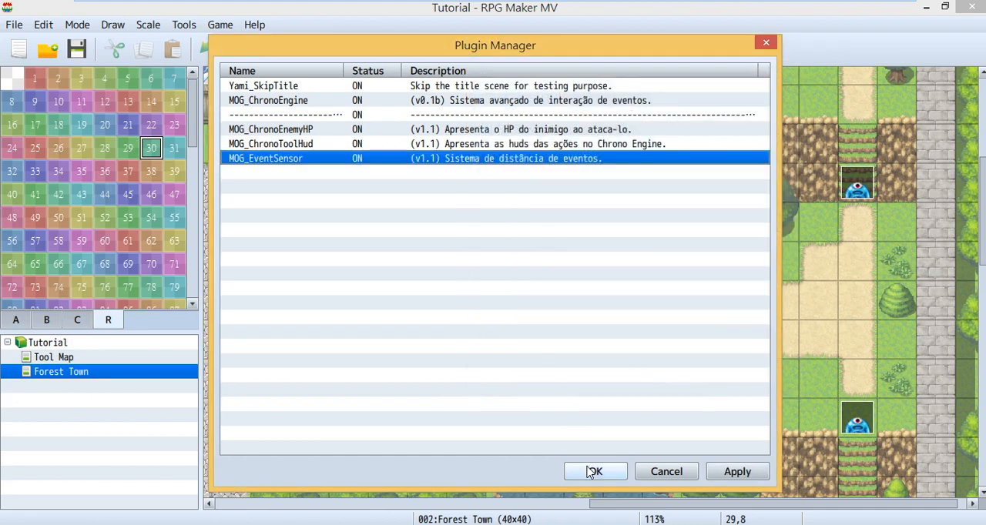
# Close the plugin list and open the lower slime event on the map
pyautogui.click(594, 472)
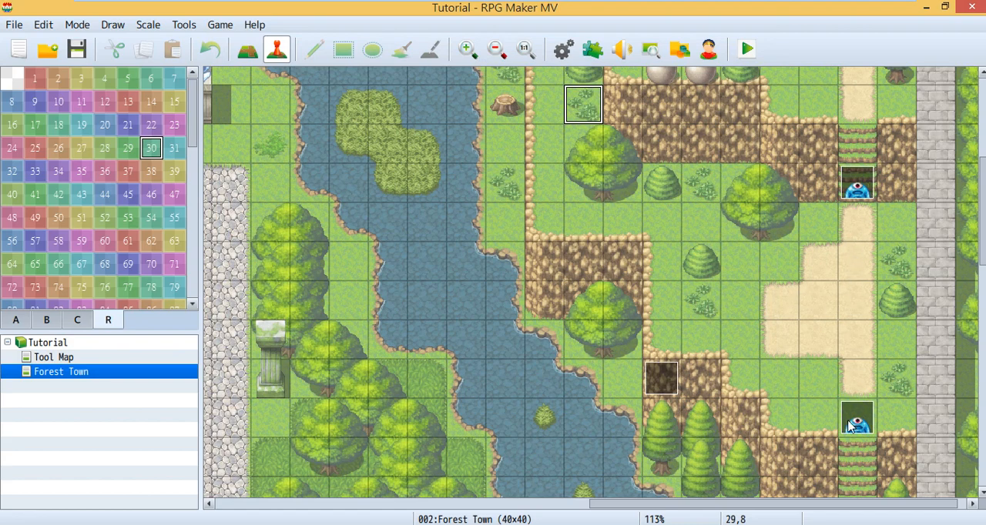
pyautogui.click(857, 418)
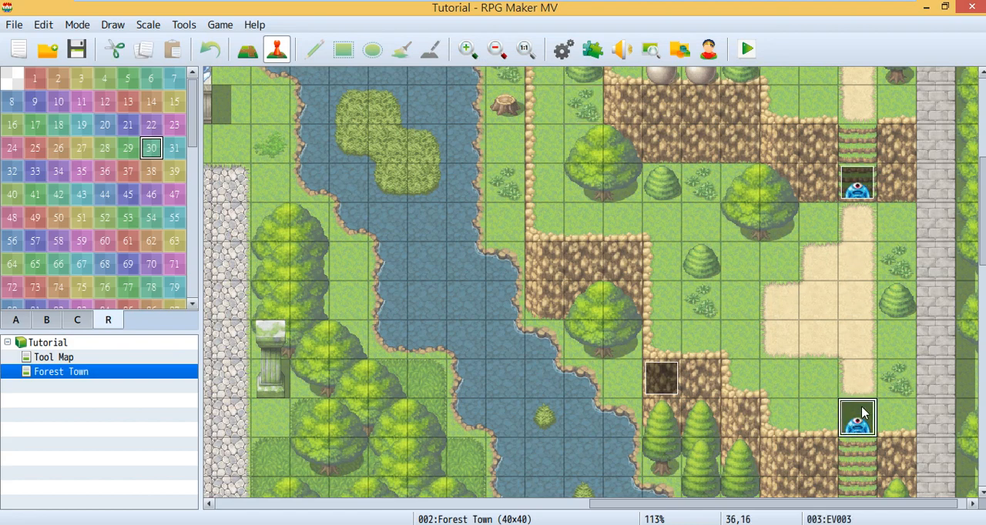
pyautogui.doubleClick(857, 419)
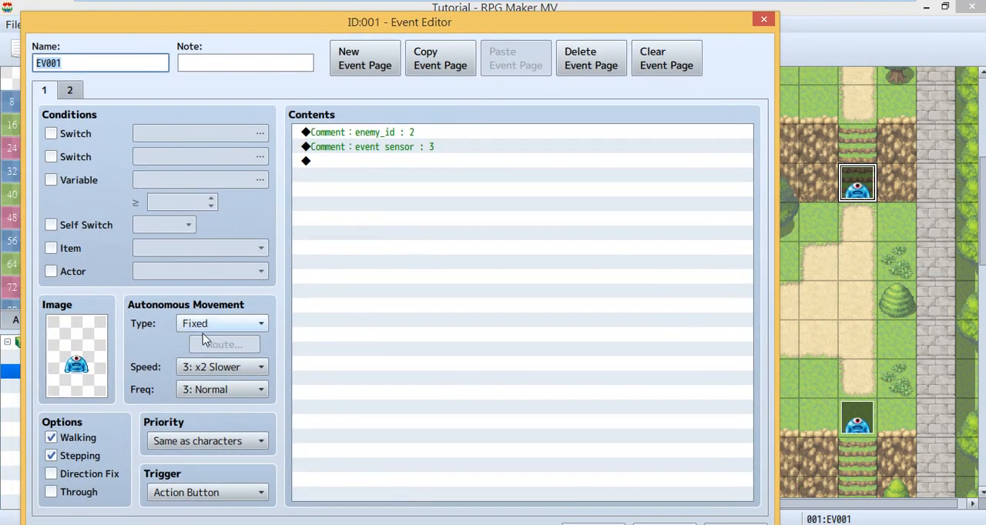
pyautogui.moveTo(248, 336)
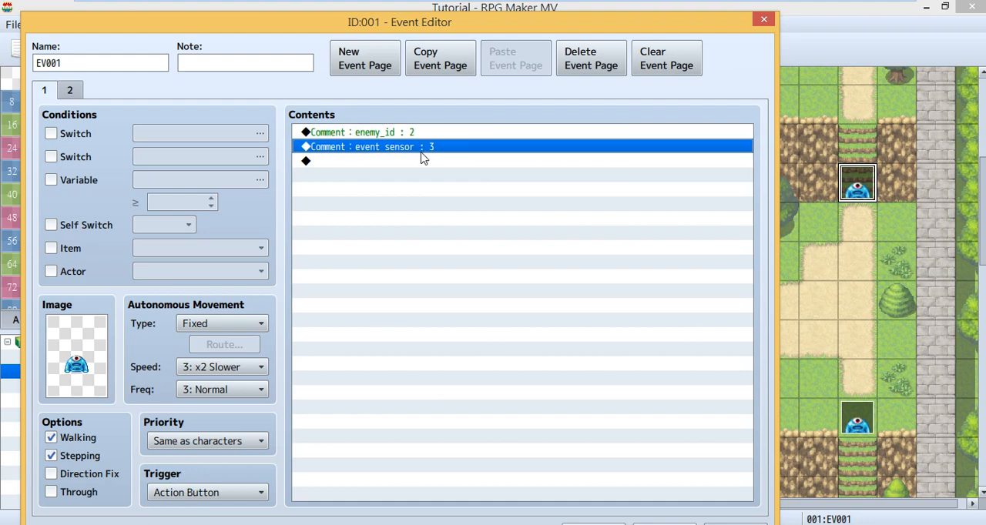
pyautogui.moveTo(427, 206)
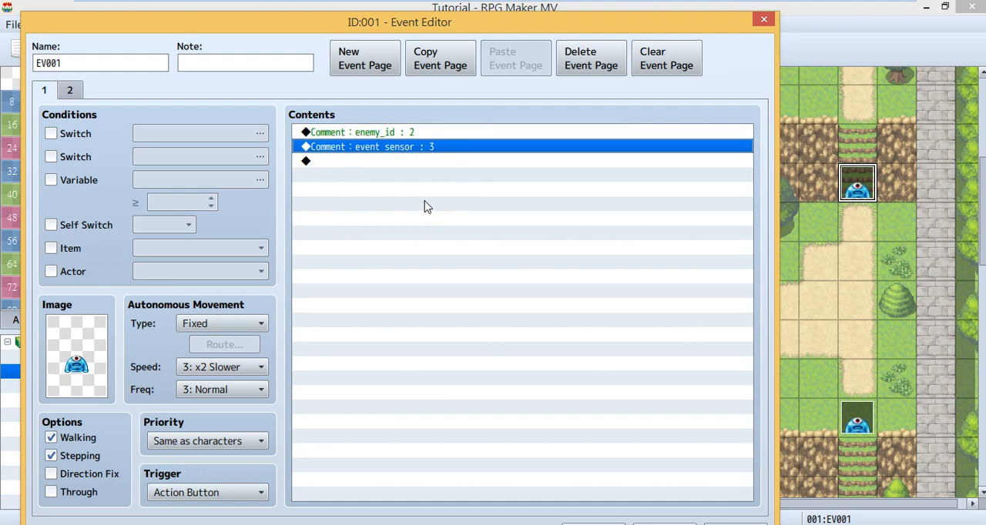
pyautogui.moveTo(419, 165)
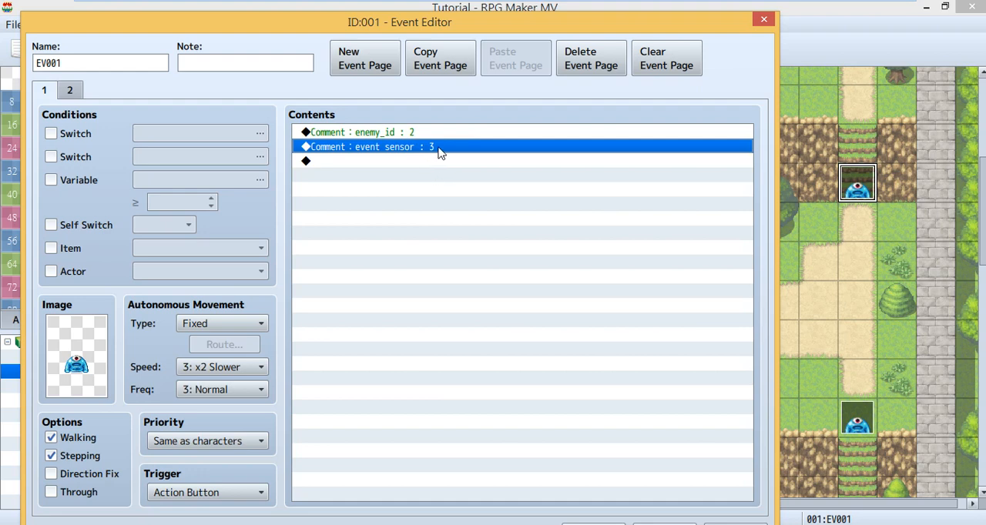
pyautogui.moveTo(844, 372)
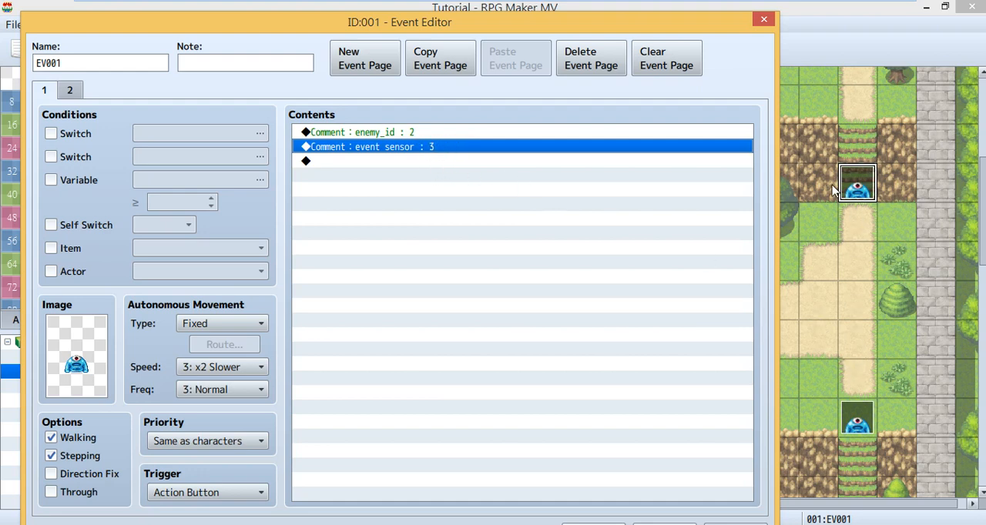
pyautogui.moveTo(874, 279)
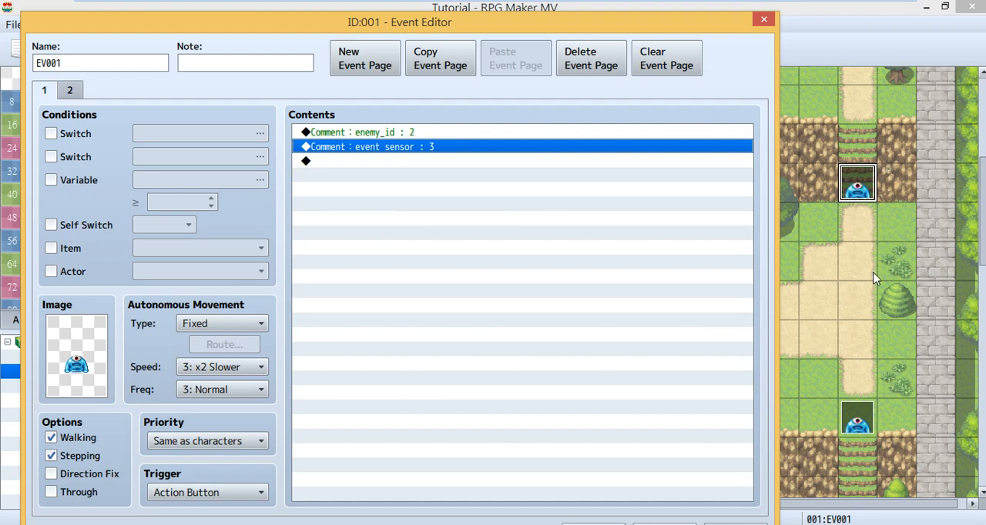
pyautogui.moveTo(880, 289)
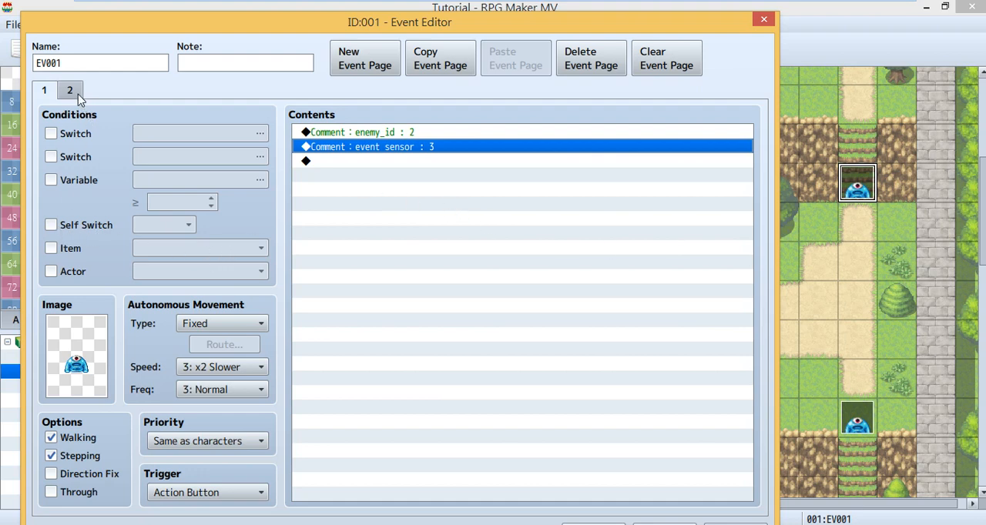
# Check page 2's Self Switch D condition and custom movement route
pyautogui.click(50, 224)
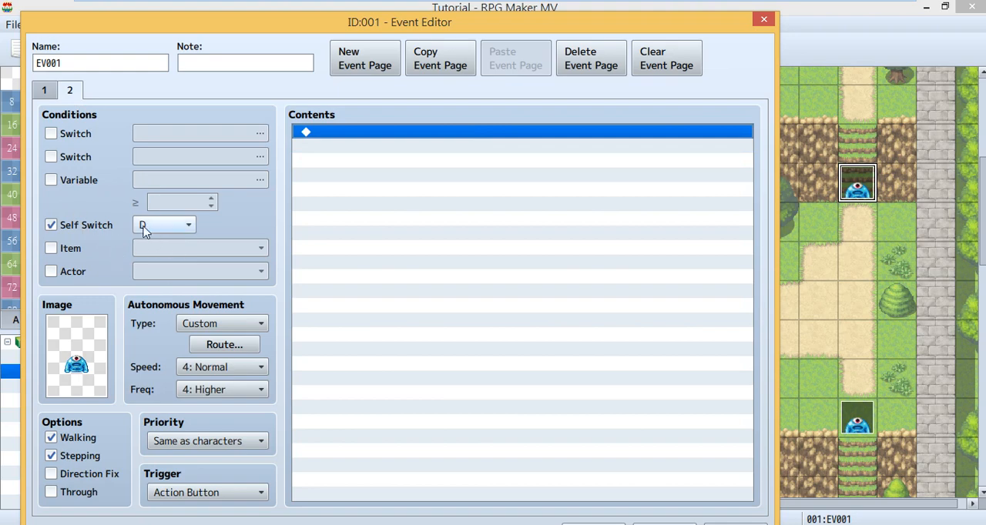
pyautogui.click(162, 224)
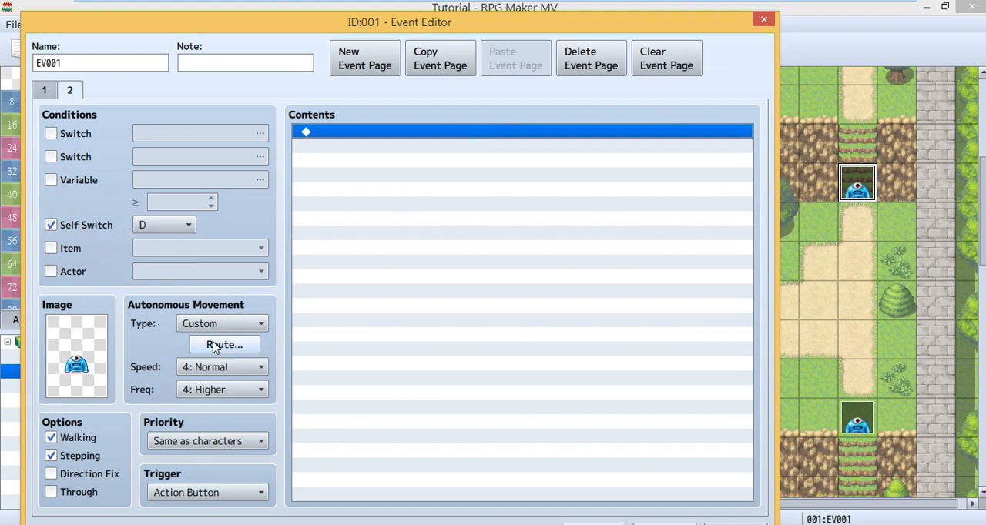
pyautogui.click(224, 344)
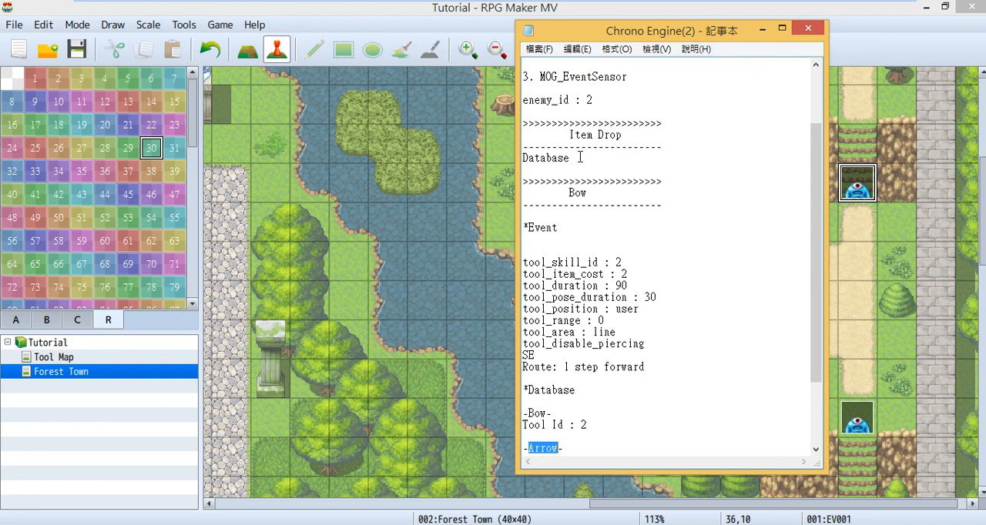
pyautogui.doubleClick(545, 157)
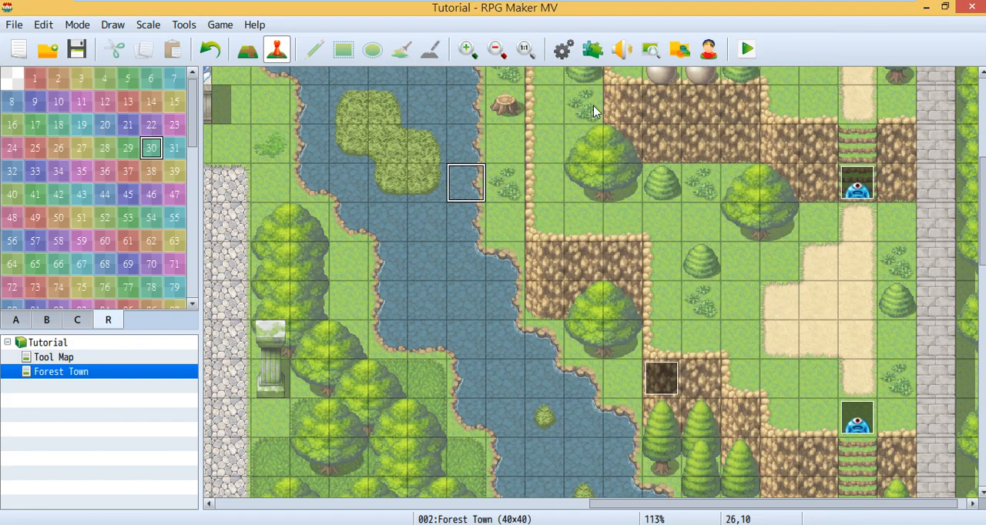
# Add Item 0002 Arrow as the Slime's drop item at 1/1 probability
pyautogui.click(592, 50)
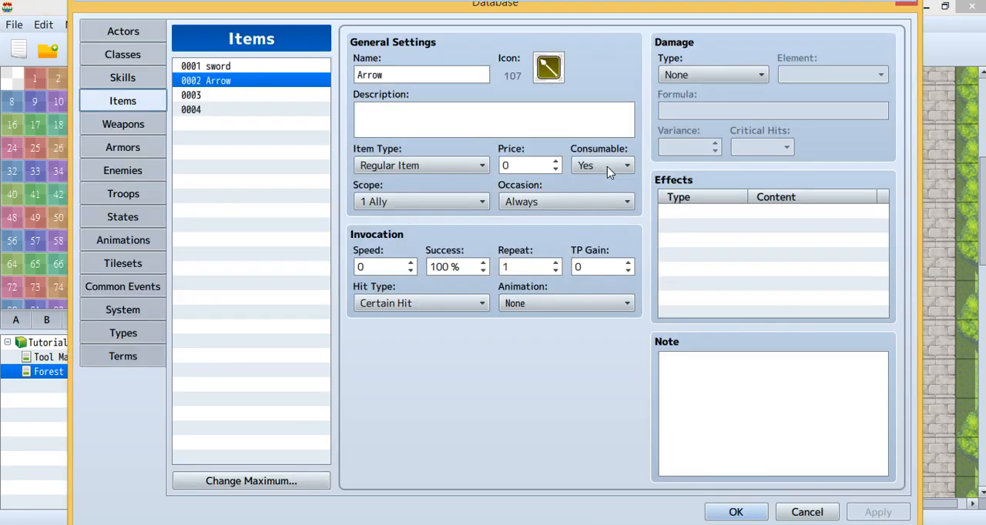
pyautogui.moveTo(143, 174)
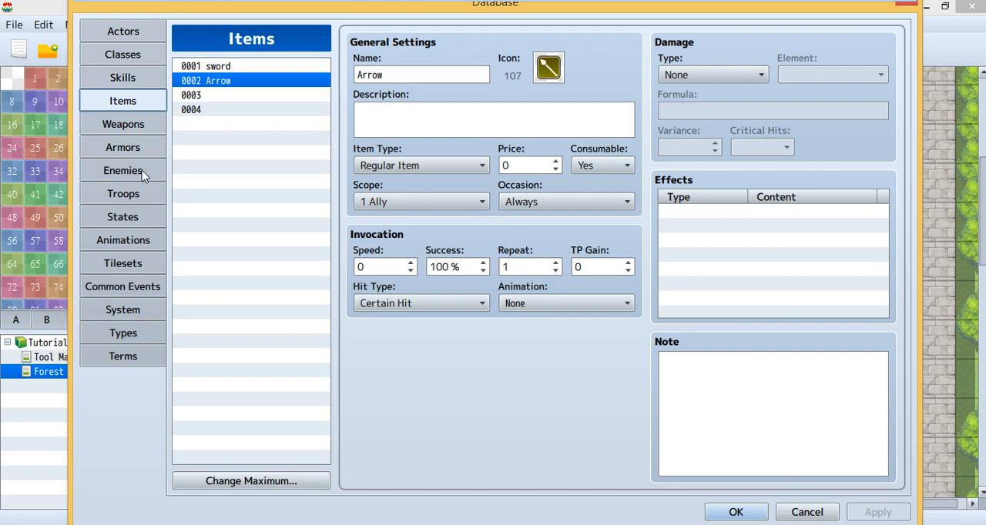
pyautogui.click(122, 170)
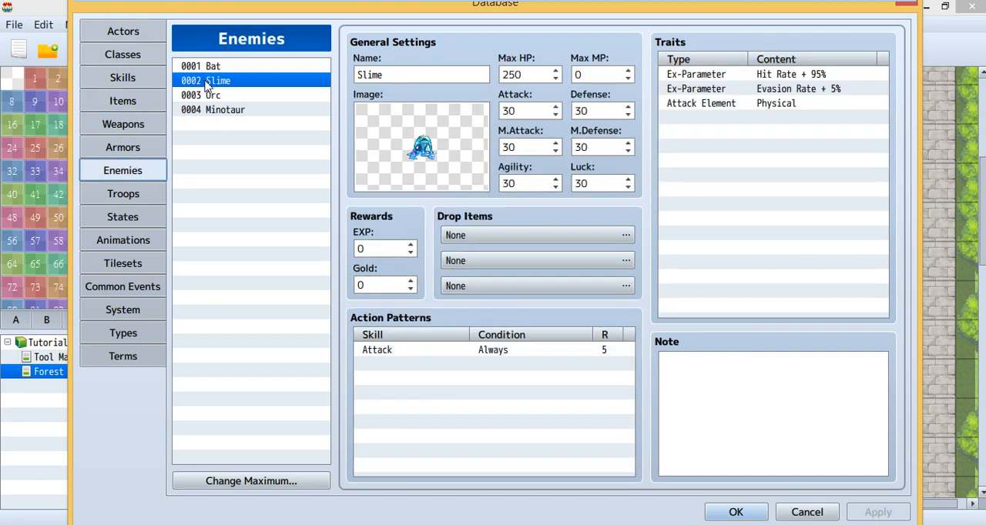
pyautogui.moveTo(231, 81)
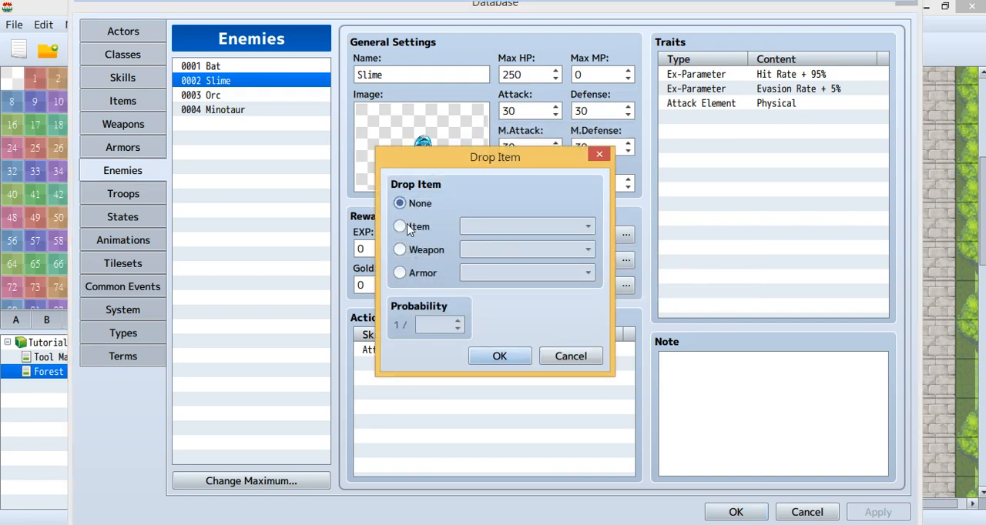
pyautogui.click(399, 226)
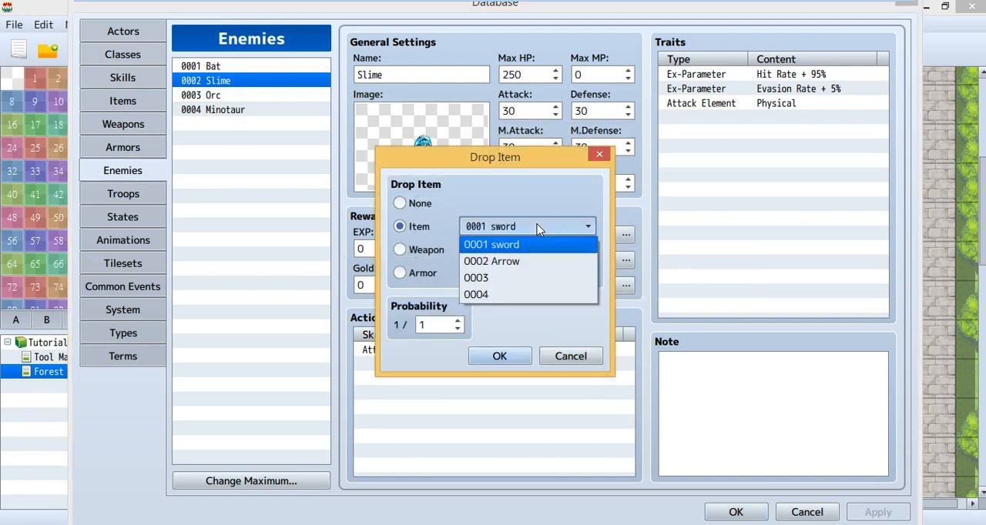
pyautogui.click(491, 261)
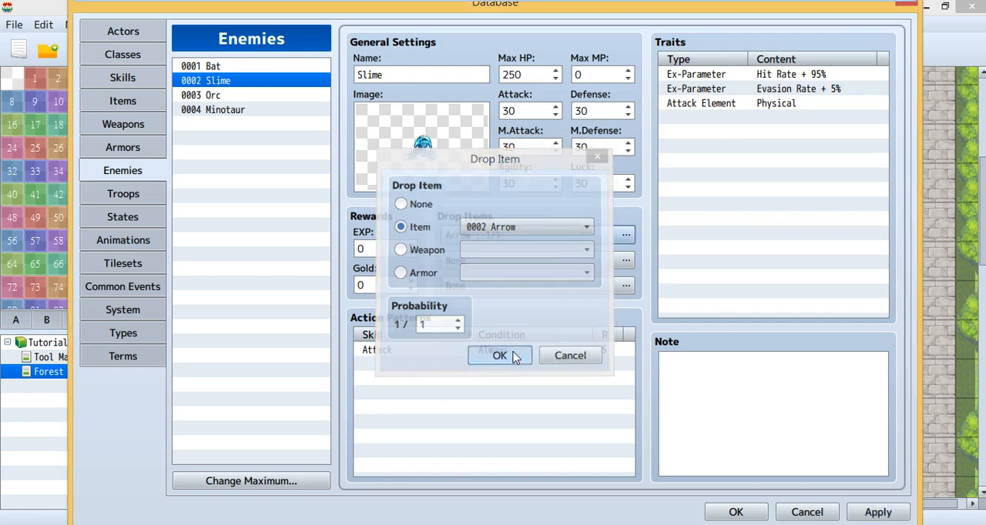
pyautogui.click(500, 355)
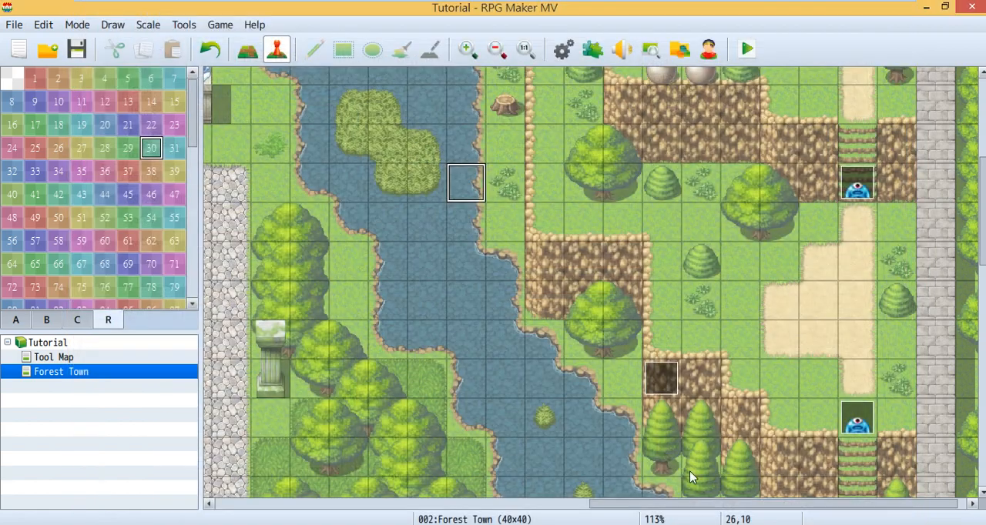
pyautogui.moveTo(846, 164)
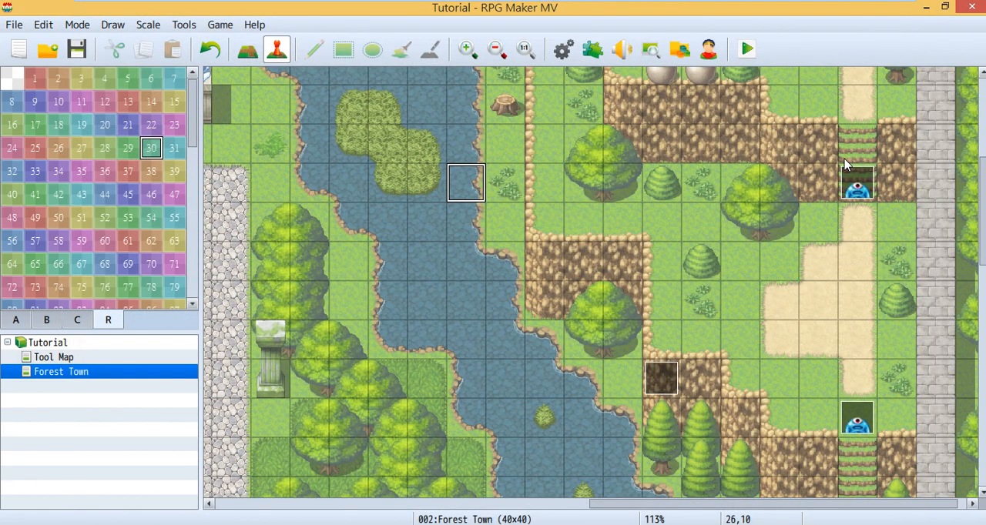
pyautogui.moveTo(857, 179)
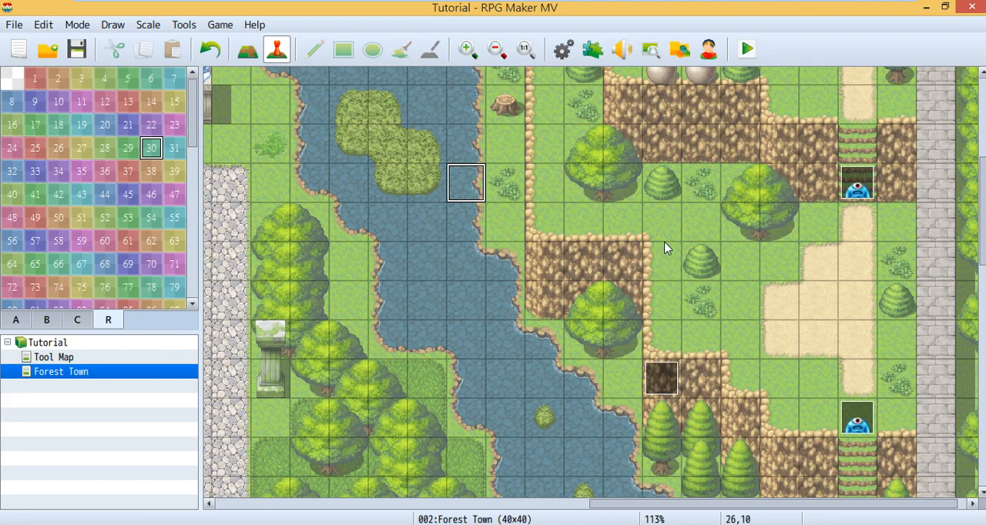
pyautogui.scroll(-3)
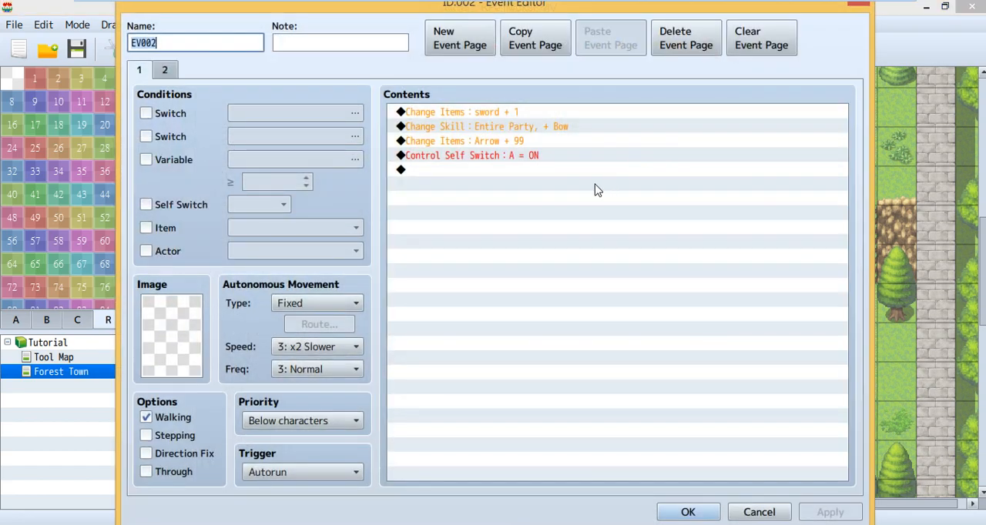
pyautogui.click(470, 155)
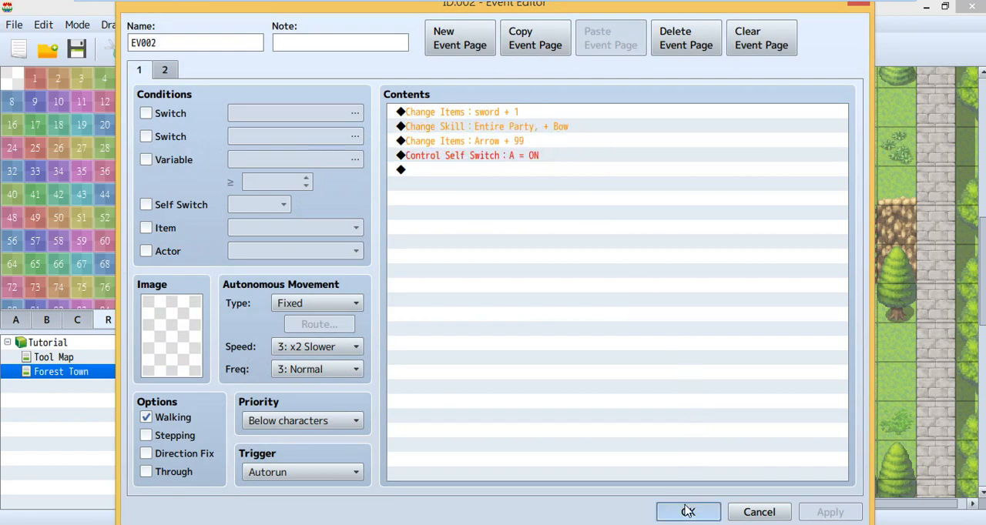
pyautogui.click(687, 512)
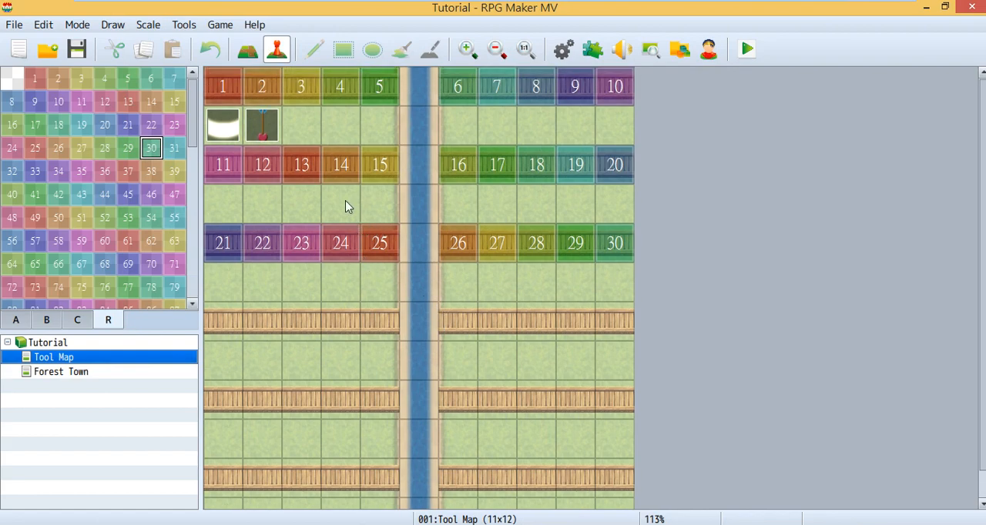
# Select the Arrow (Item) event at tile 1,1 and open its Event Editor
pyautogui.click(262, 124)
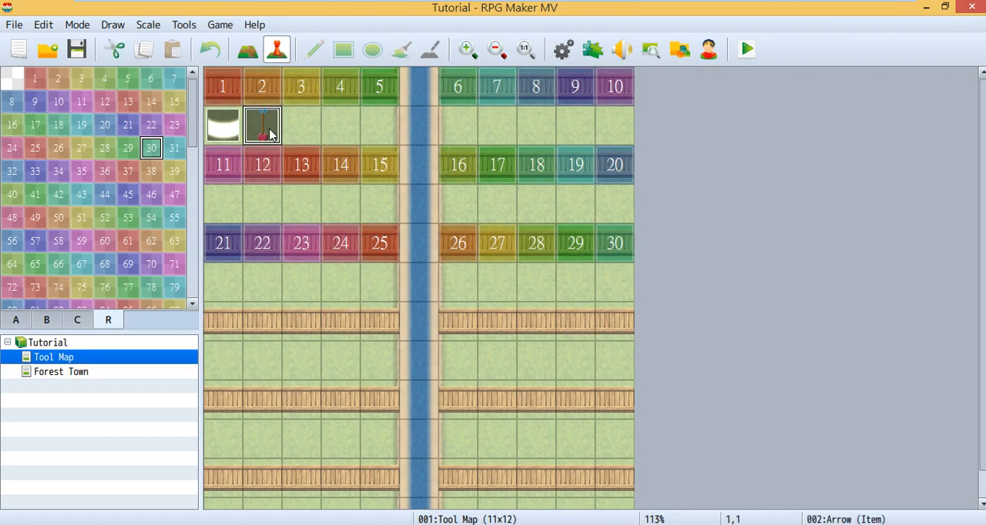
pyautogui.doubleClick(262, 124)
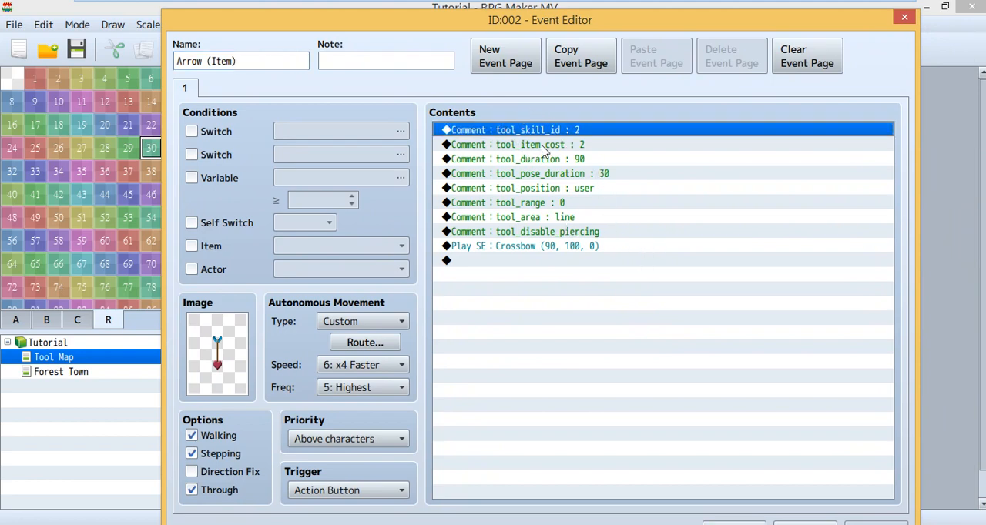
pyautogui.moveTo(556, 137)
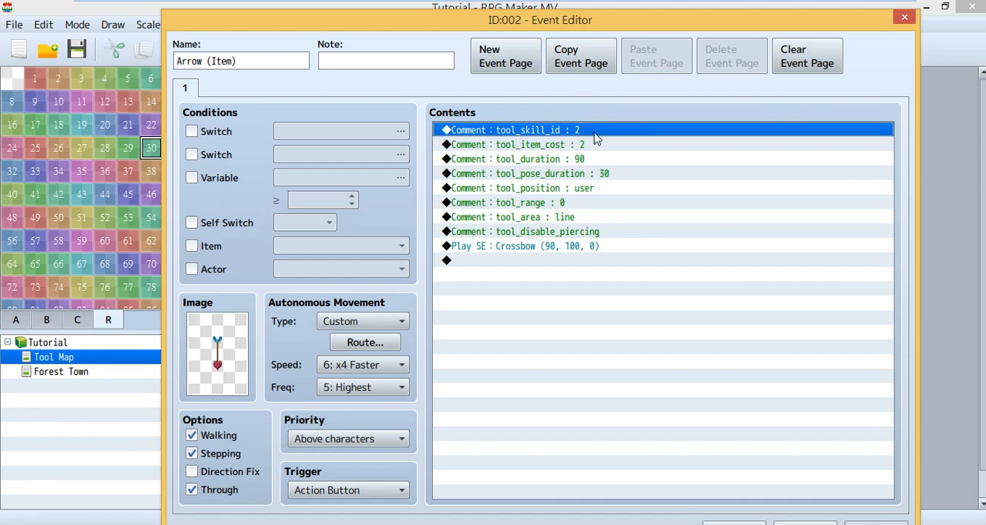
pyautogui.moveTo(593, 137)
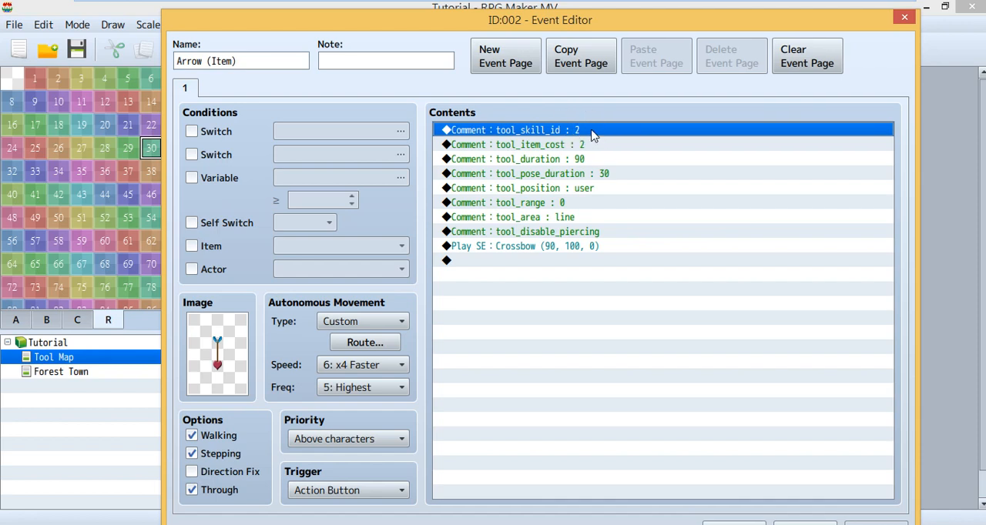
pyautogui.click(539, 144)
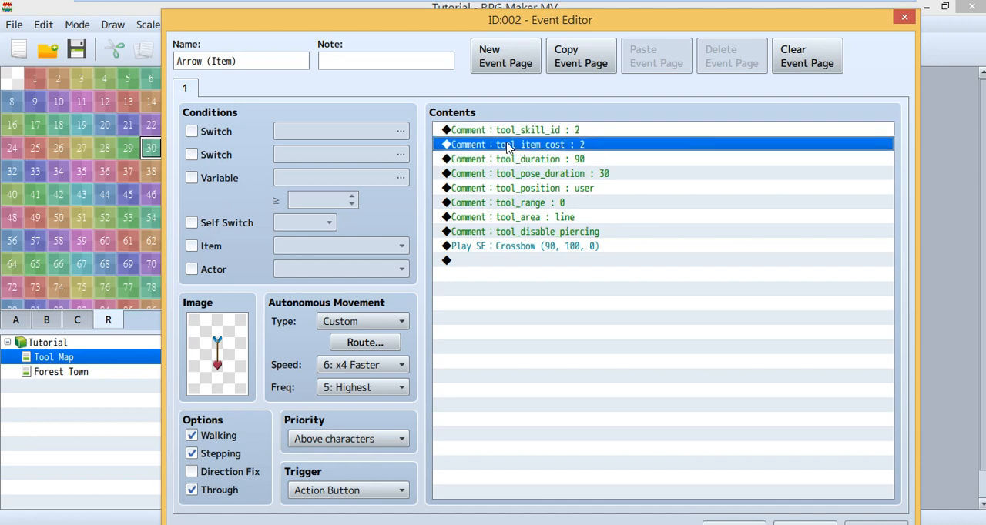
pyautogui.click(529, 129)
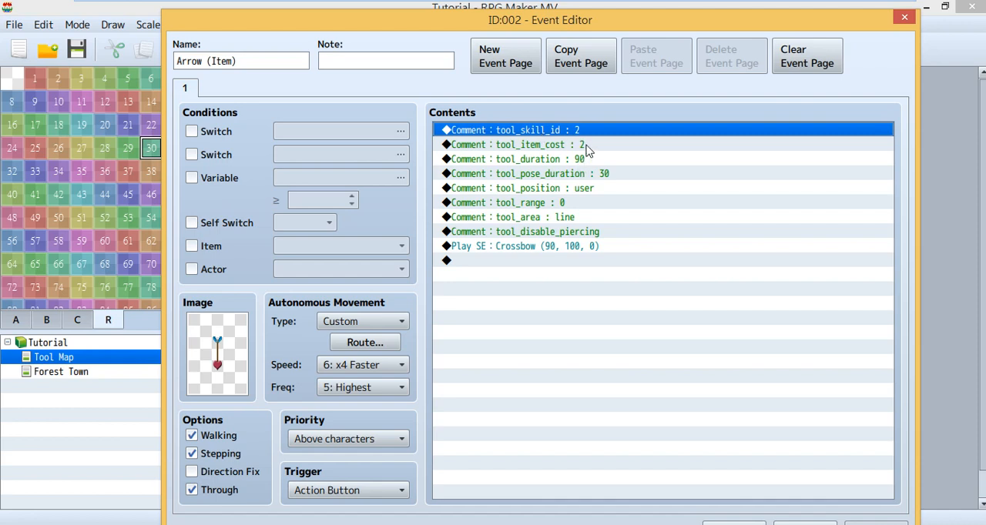
pyautogui.click(512, 145)
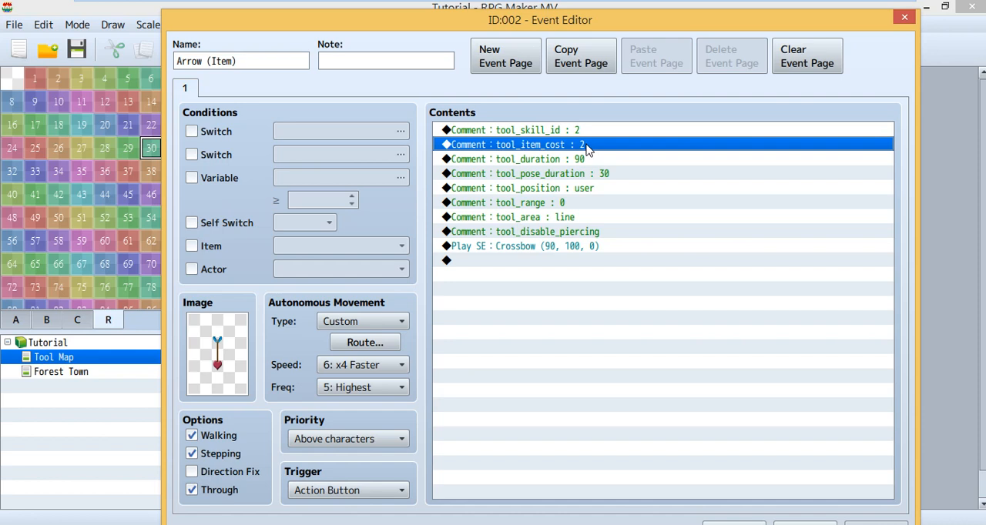
pyautogui.moveTo(630, 191)
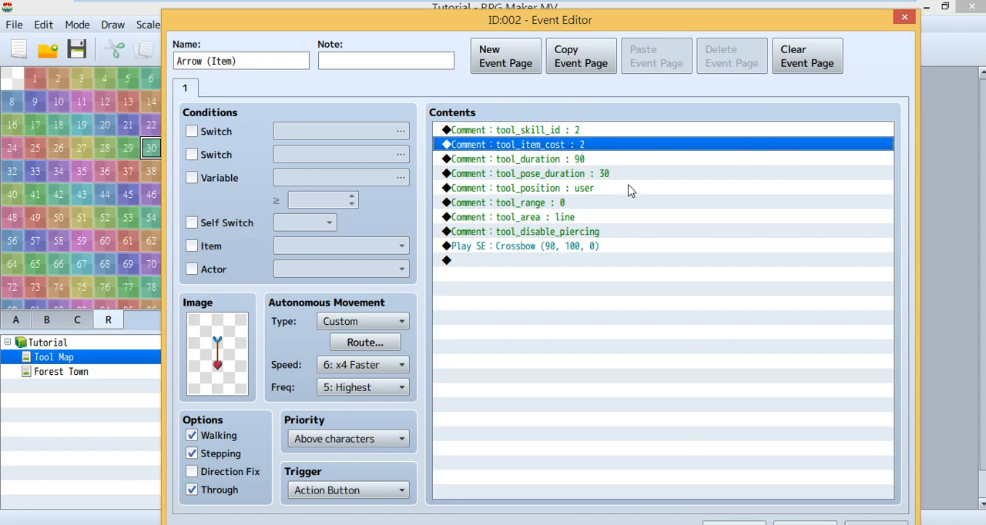
pyautogui.moveTo(652, 215)
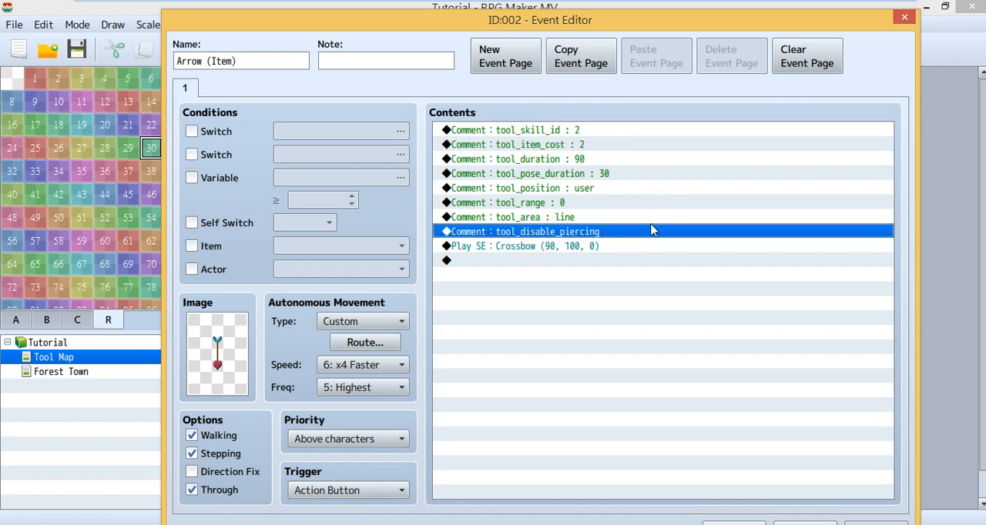
pyautogui.moveTo(576, 257)
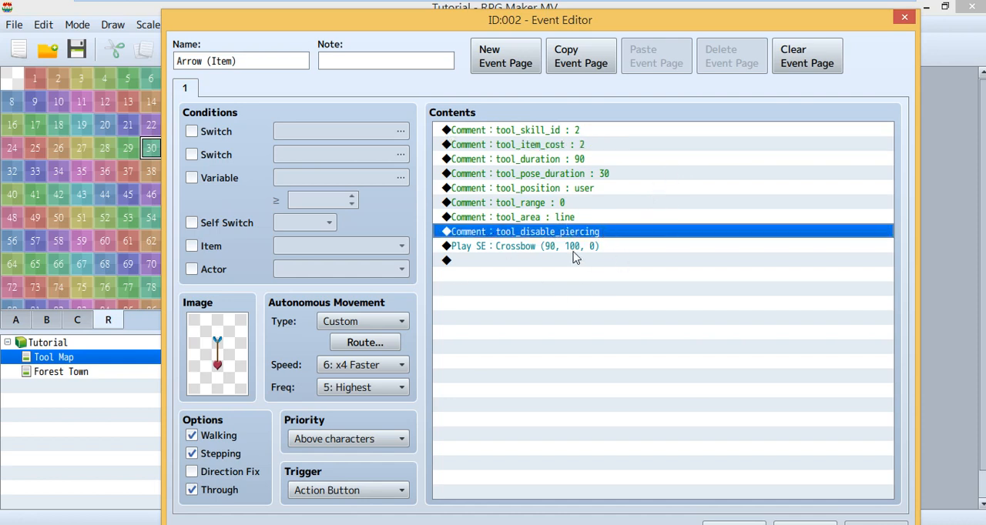
pyautogui.moveTo(696, 299)
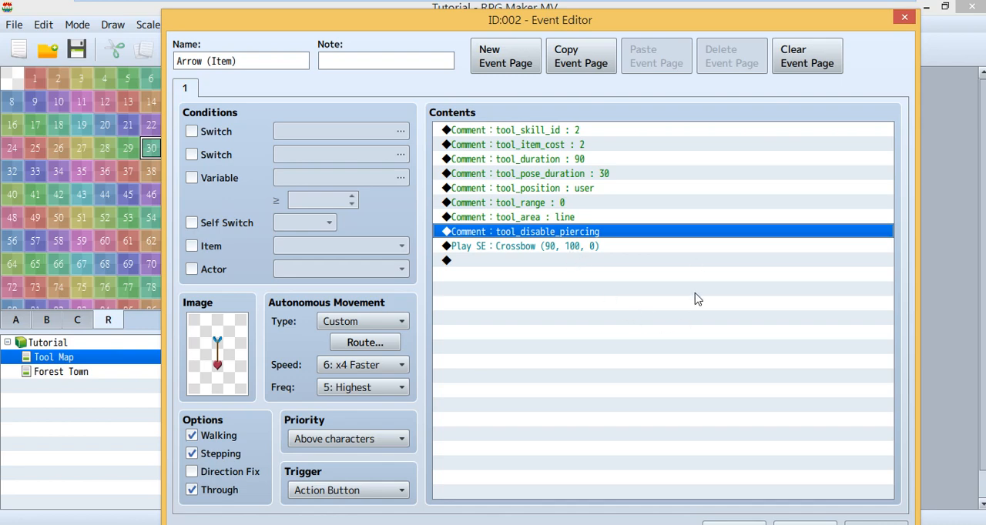
pyautogui.moveTo(679, 183)
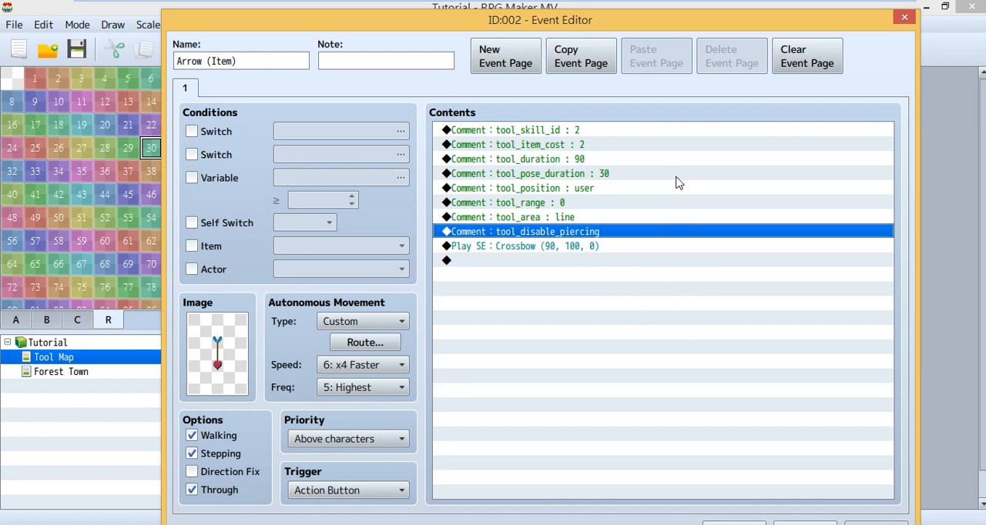
pyautogui.moveTo(644, 174)
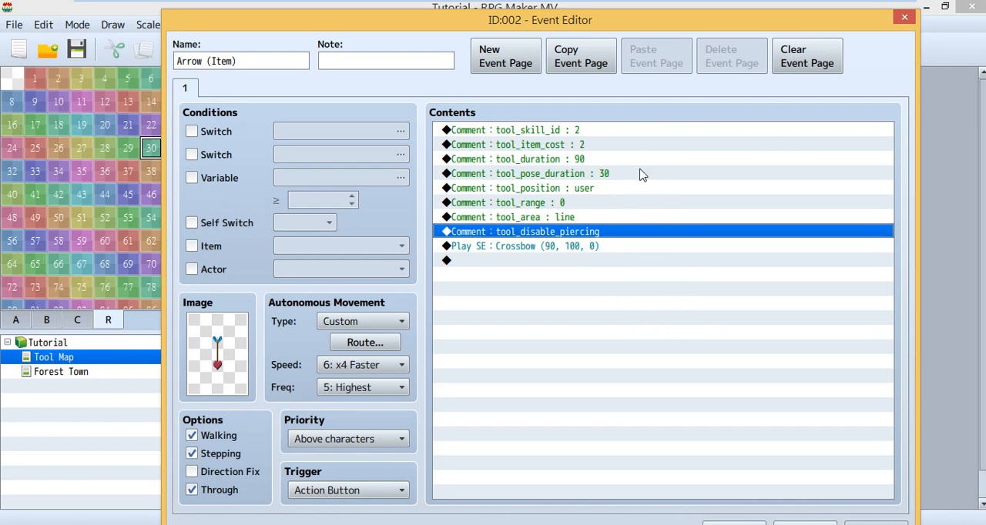
pyautogui.moveTo(579, 241)
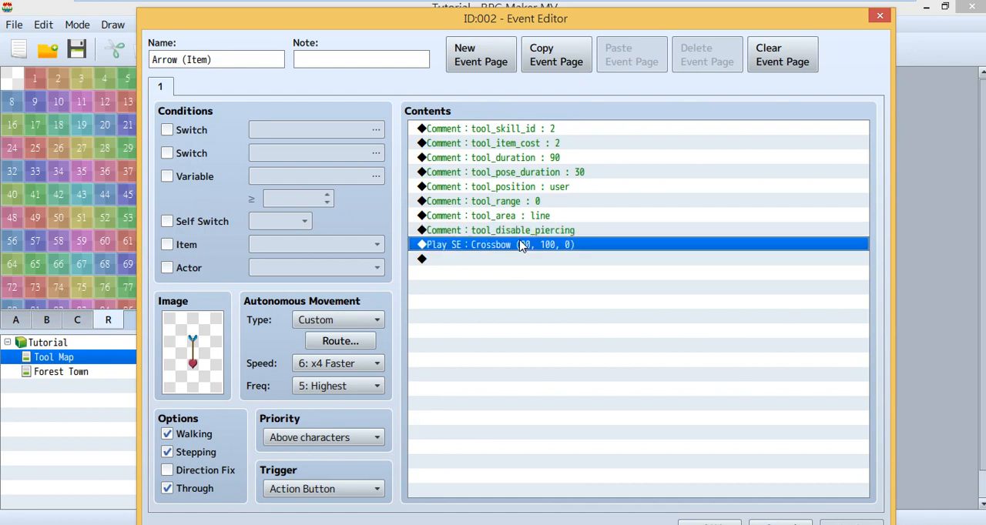
pyautogui.moveTo(643, 288)
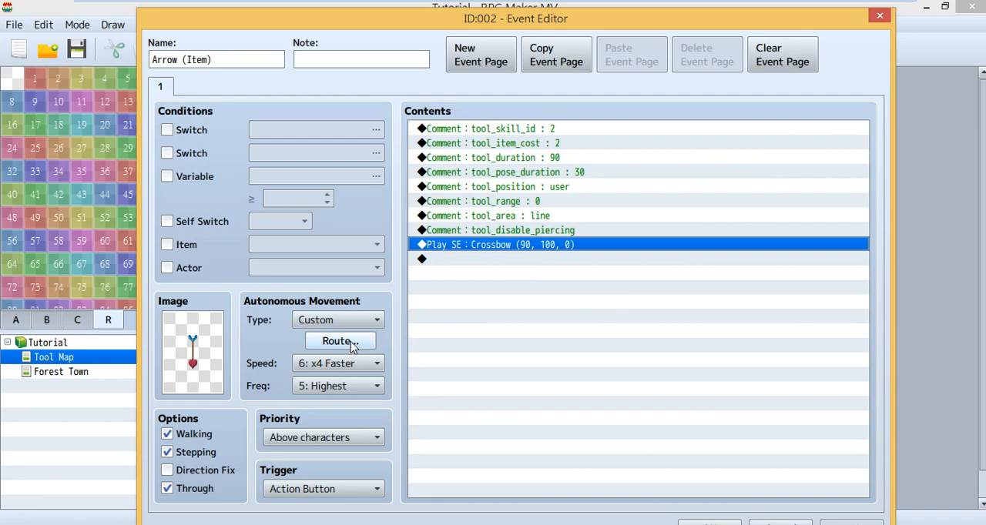
# Inspect the arrow's repeating 1 Step Forward route and close the dialogs
pyautogui.click(336, 341)
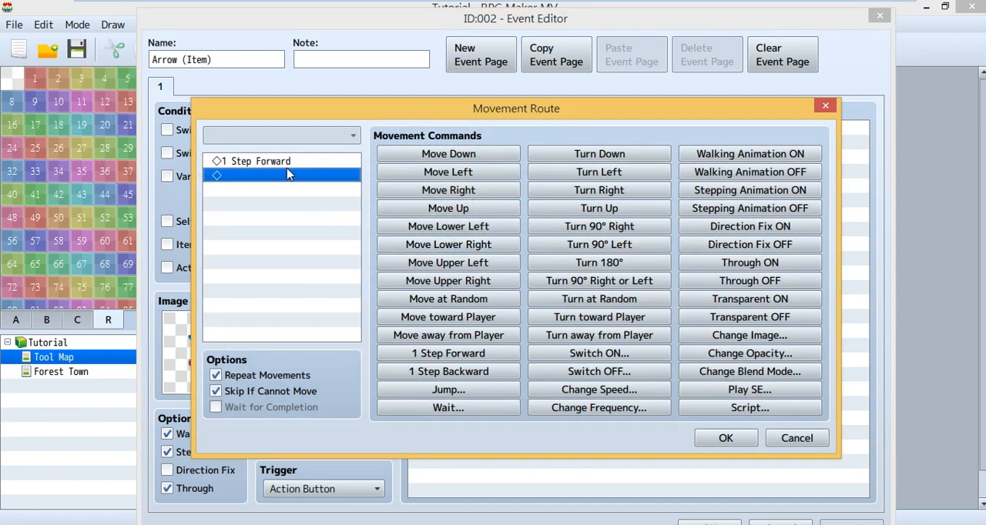
pyautogui.click(281, 161)
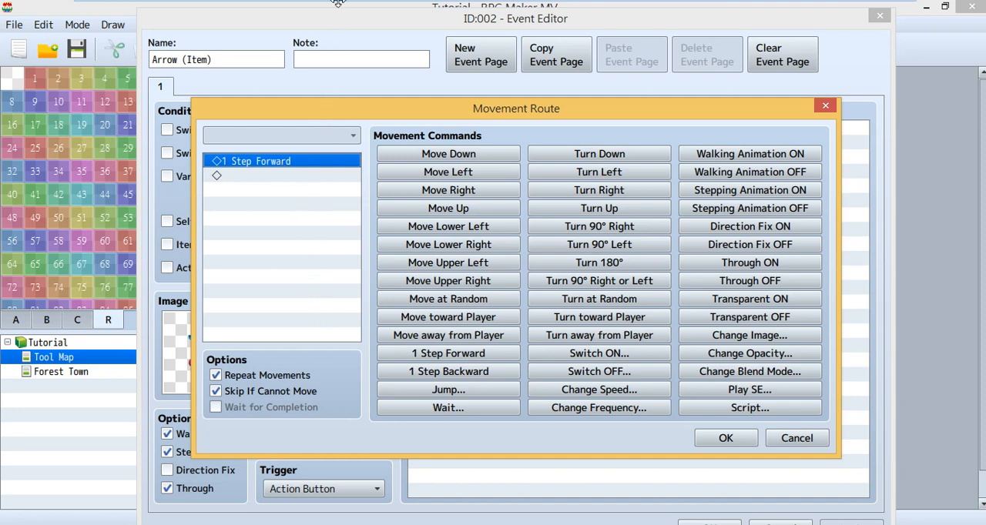
pyautogui.moveTo(306, 244)
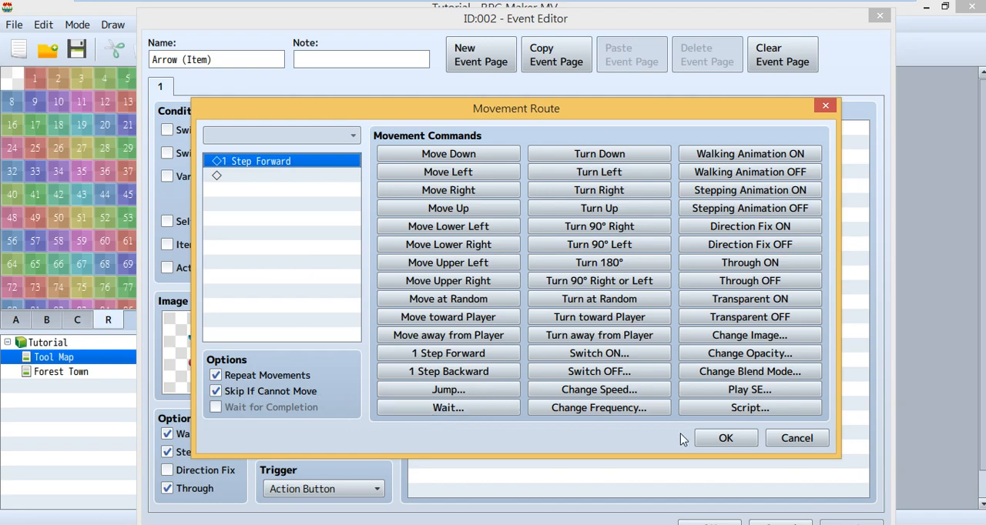
pyautogui.click(725, 438)
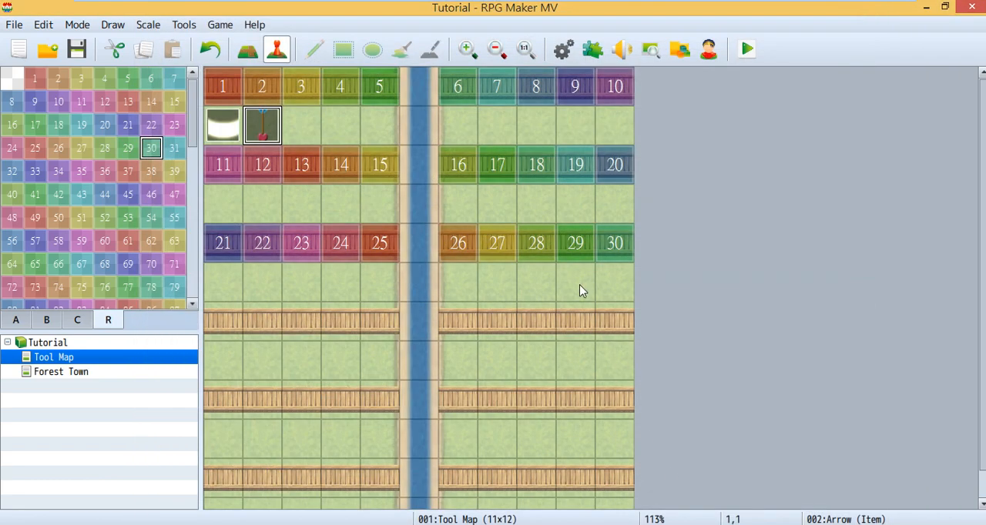
pyautogui.moveTo(563, 49)
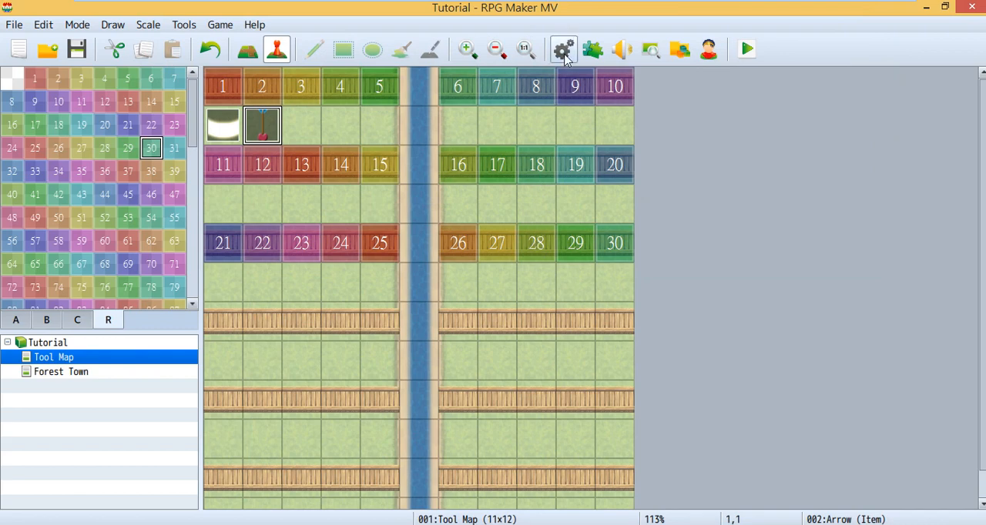
# Open the database's Skills list on 0002 Bow with its Tool Id : 2 note
pyautogui.click(563, 50)
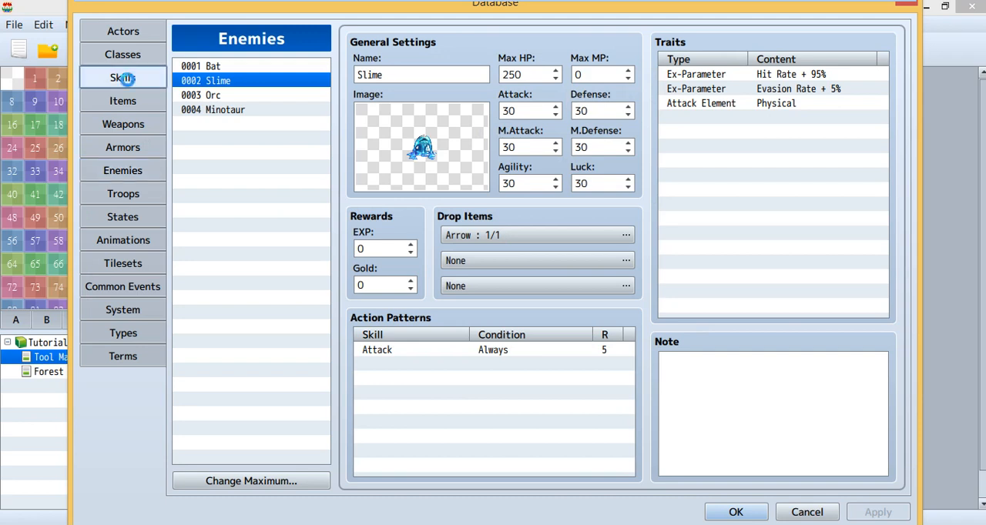
pyautogui.click(122, 77)
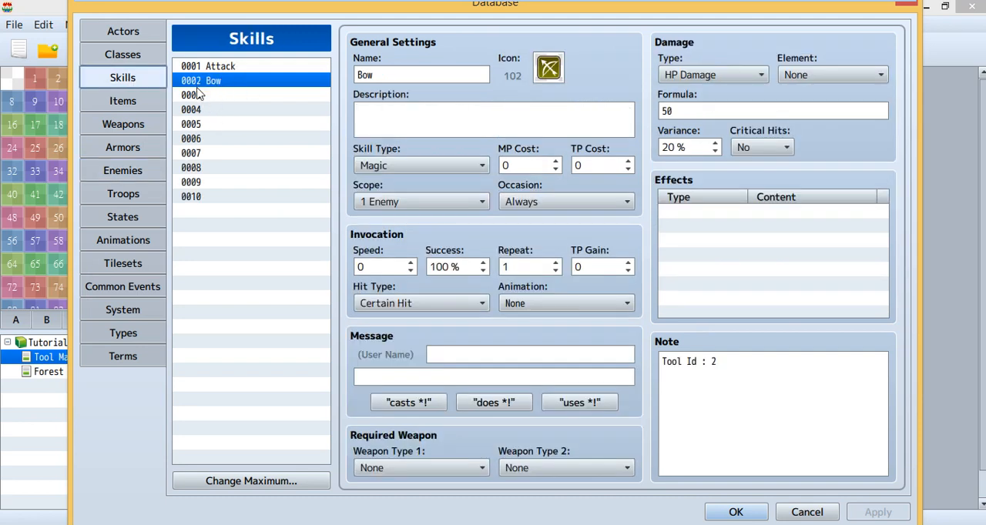
pyautogui.moveTo(223, 91)
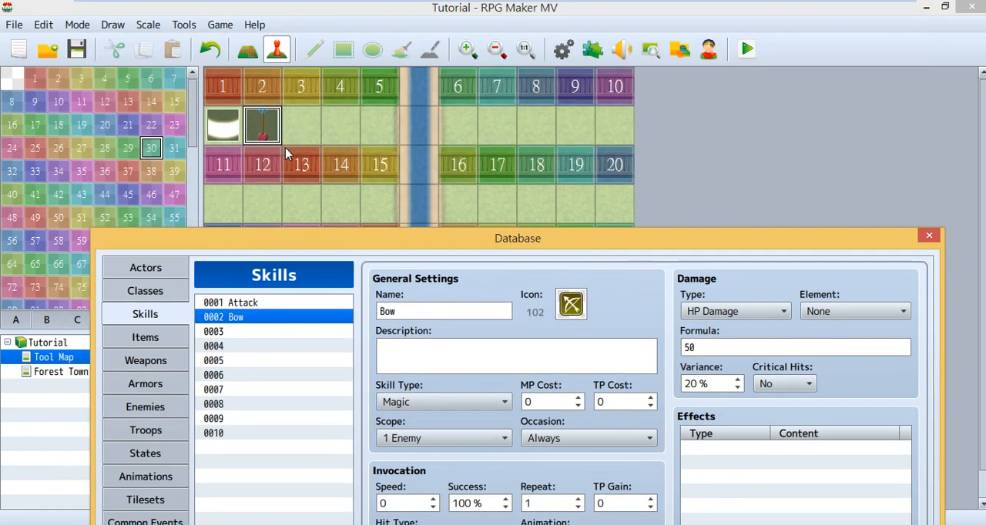
pyautogui.moveTo(233, 125)
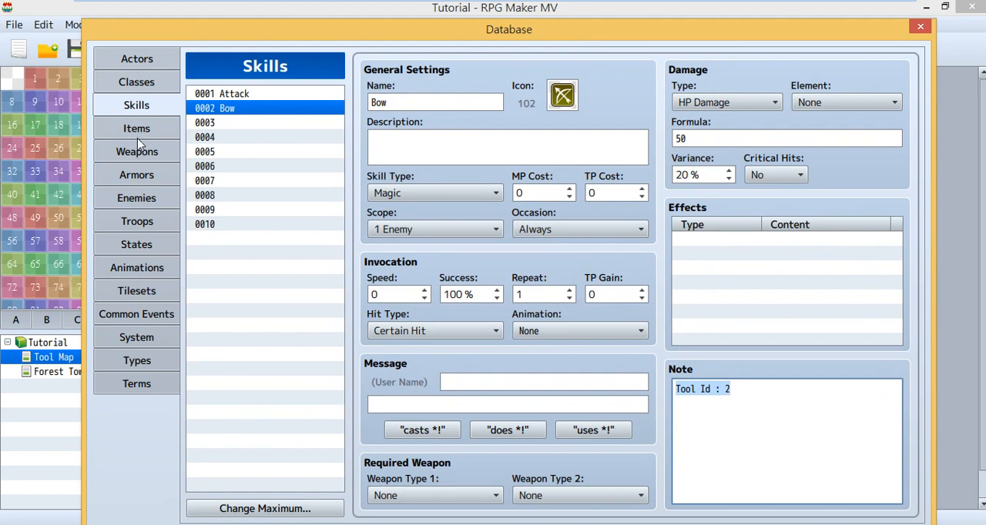
# View the Arrow item, save the database changes, and start a playtest
pyautogui.click(136, 128)
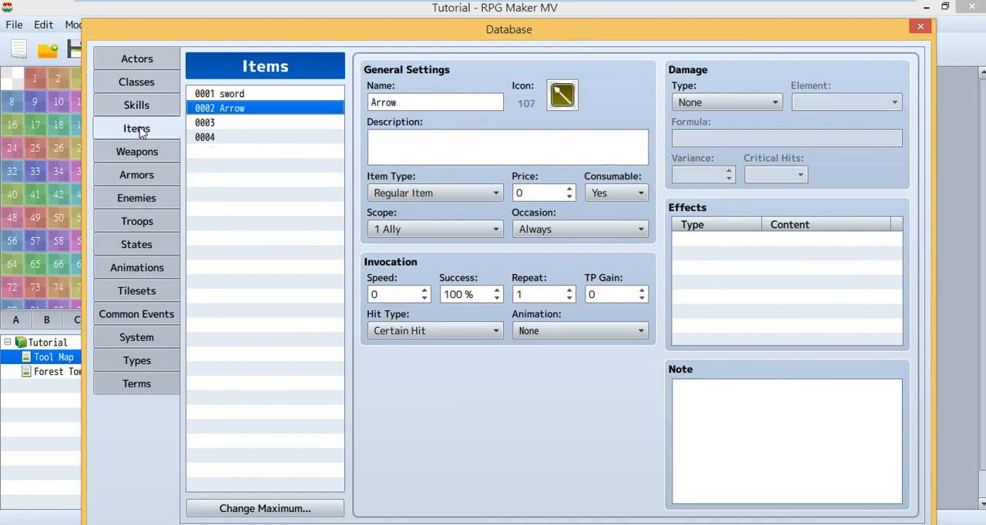
pyautogui.moveTo(158, 202)
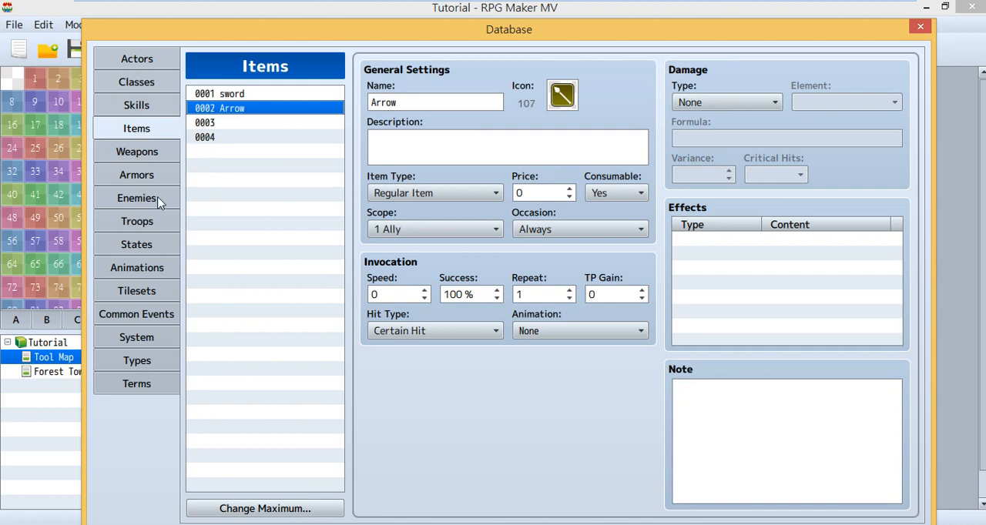
pyautogui.moveTo(285, 201)
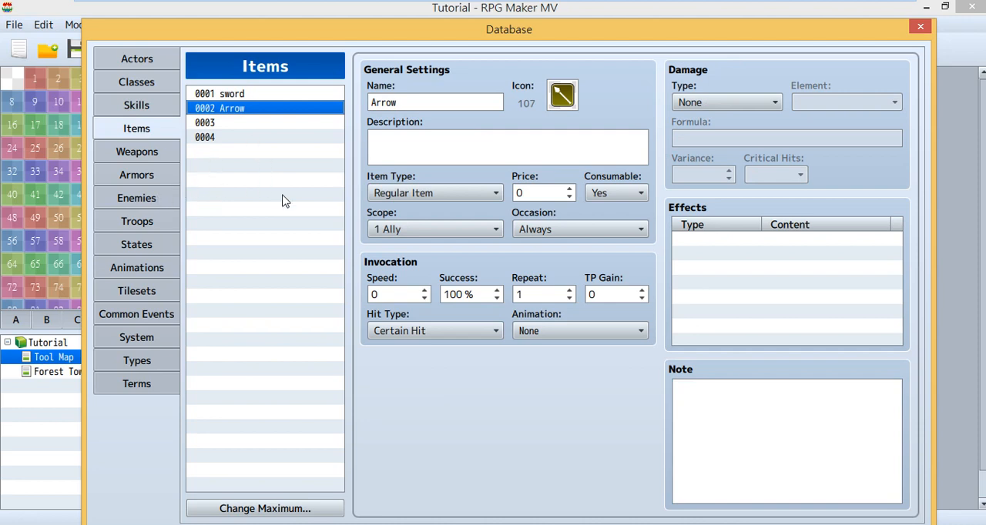
pyautogui.moveTo(581, 123)
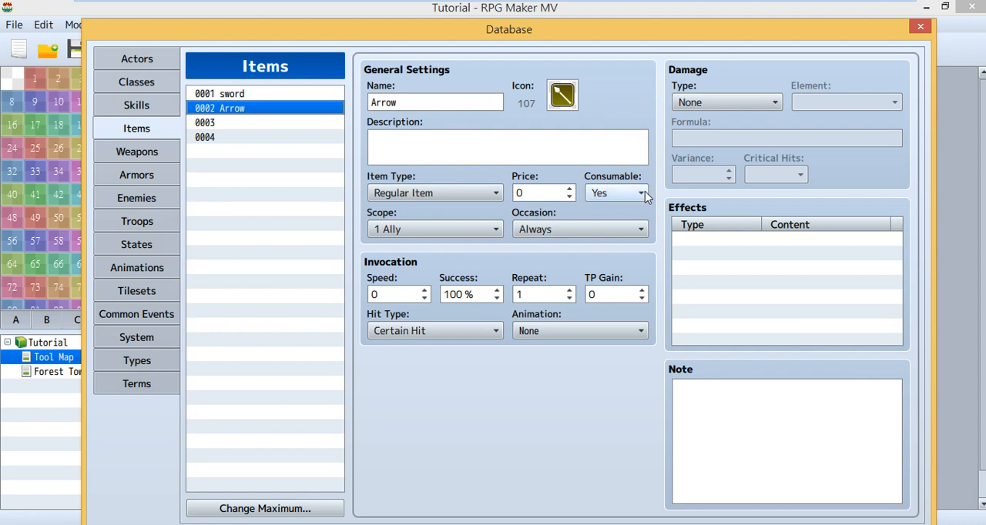
pyautogui.moveTo(649, 40)
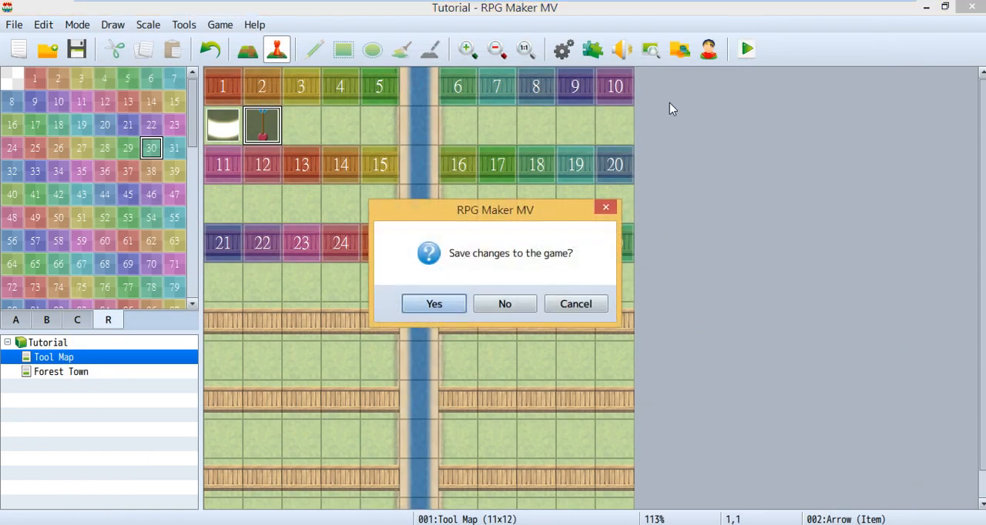
pyautogui.click(433, 304)
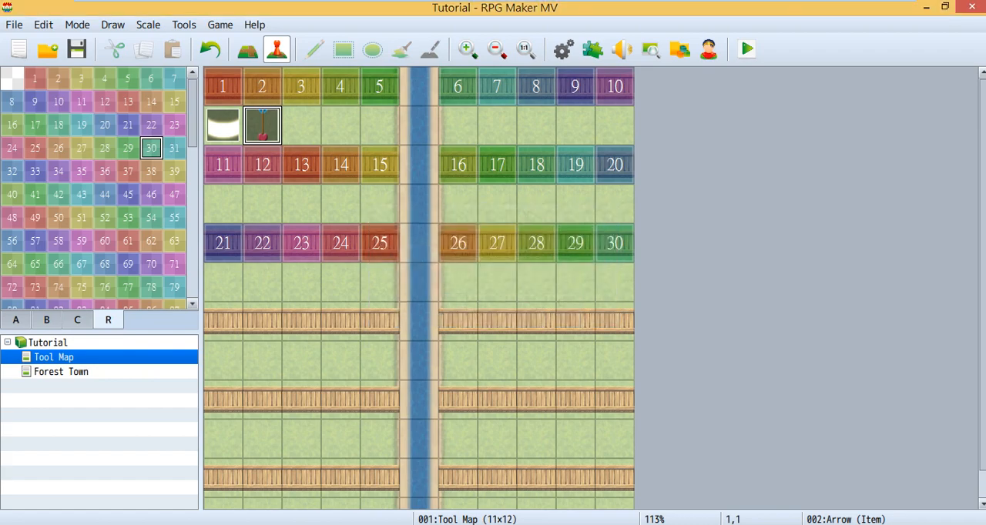
pyautogui.click(746, 49)
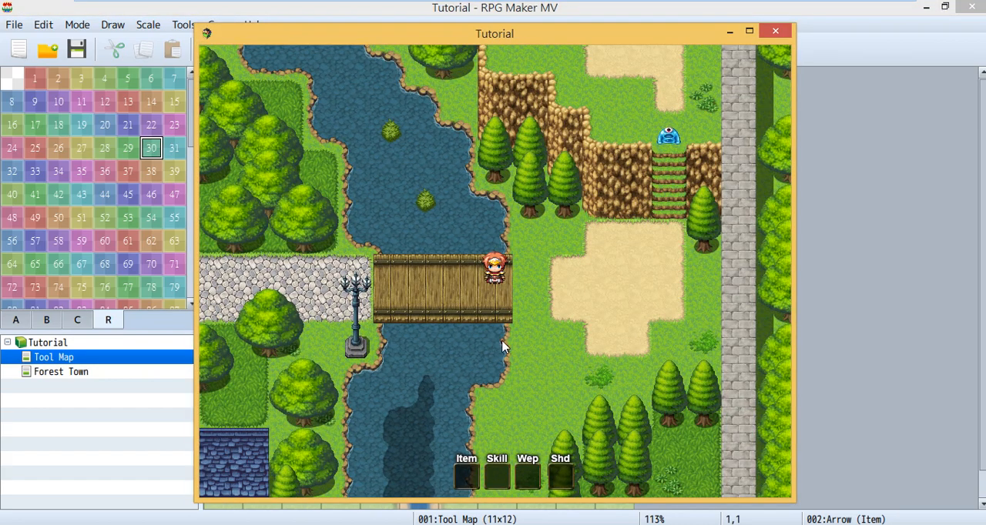
pyautogui.moveTo(431, 485)
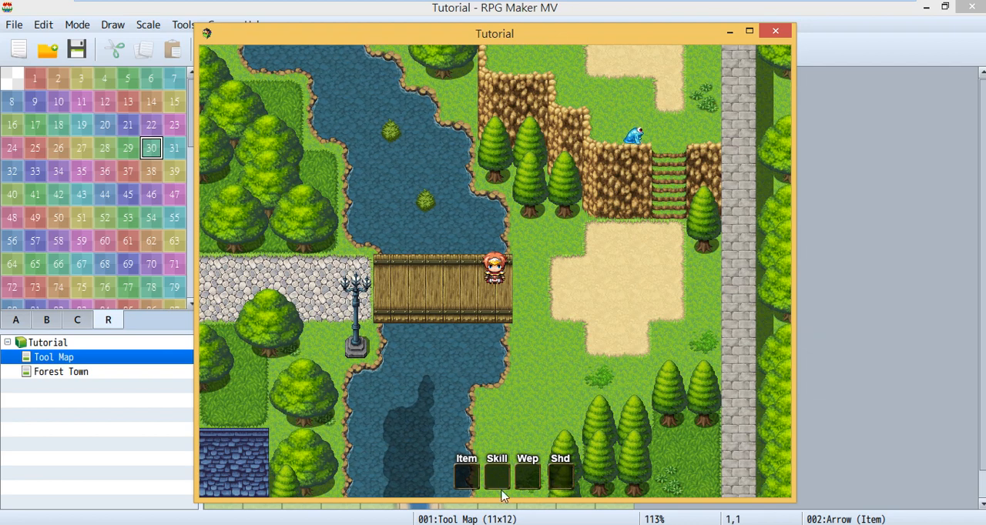
pyautogui.moveTo(493, 471)
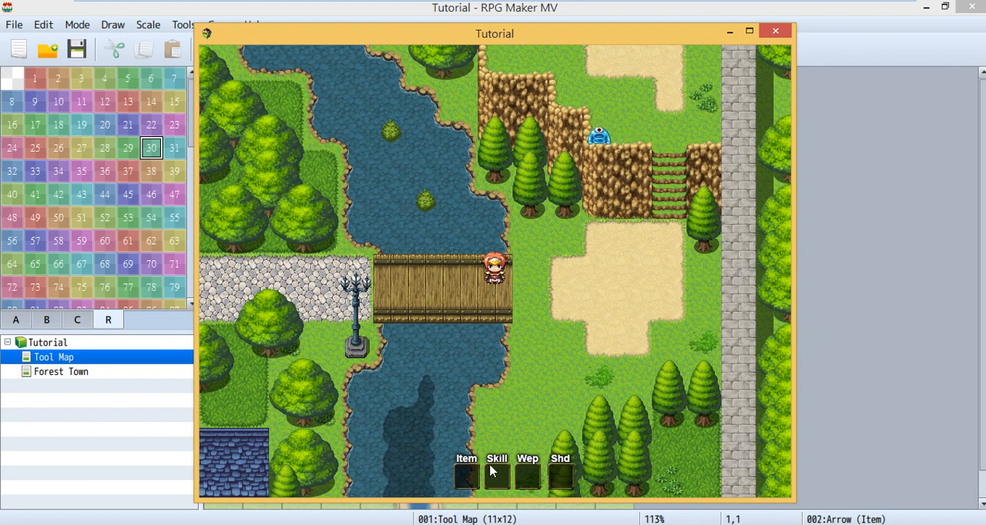
pyautogui.moveTo(437, 446)
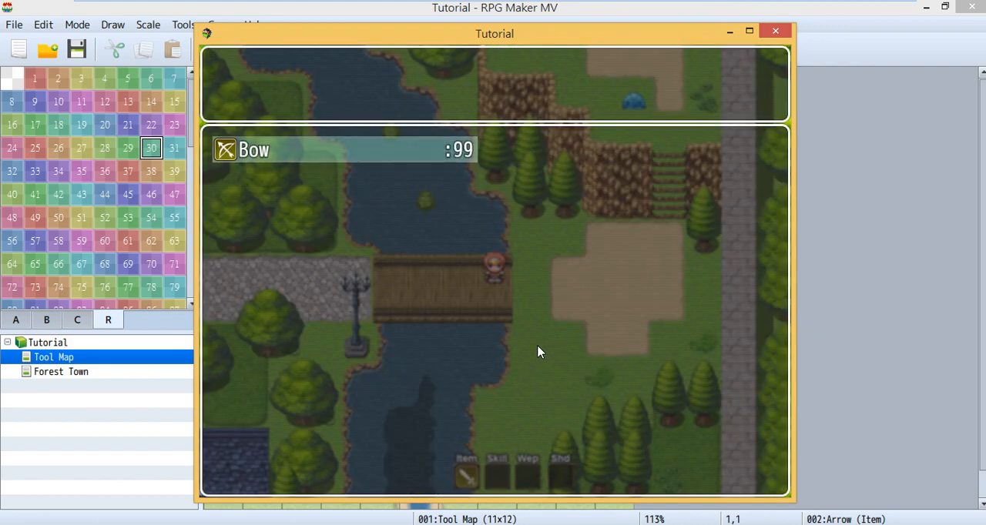
pyautogui.moveTo(267, 116)
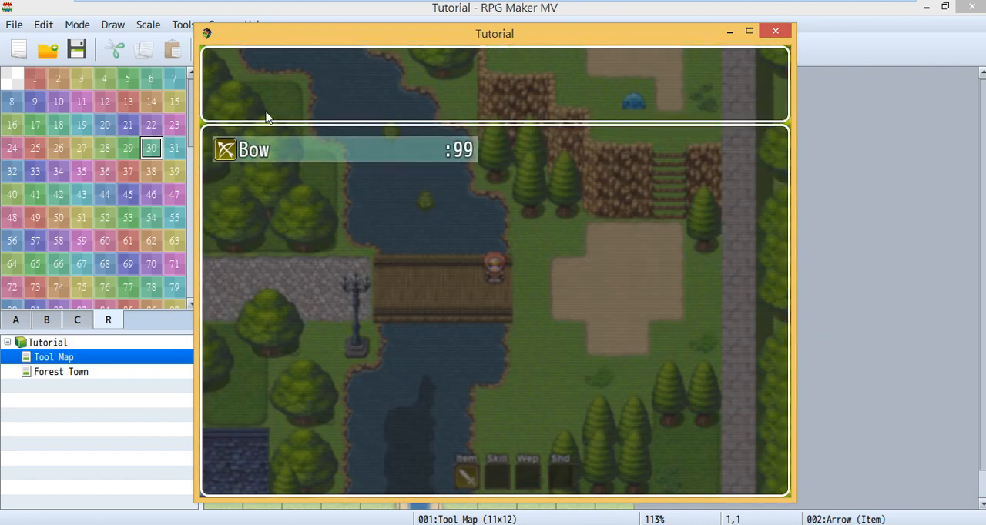
pyautogui.moveTo(304, 176)
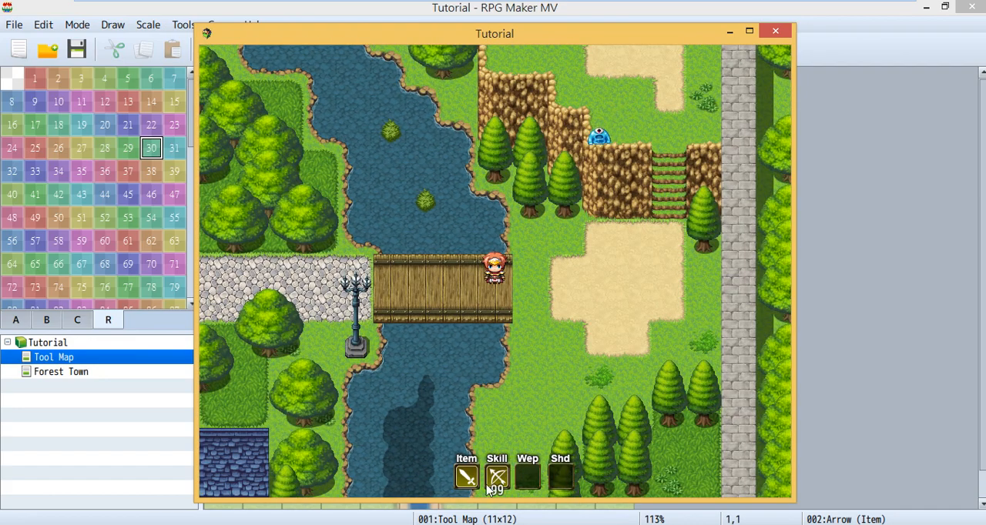
pyautogui.moveTo(478, 494)
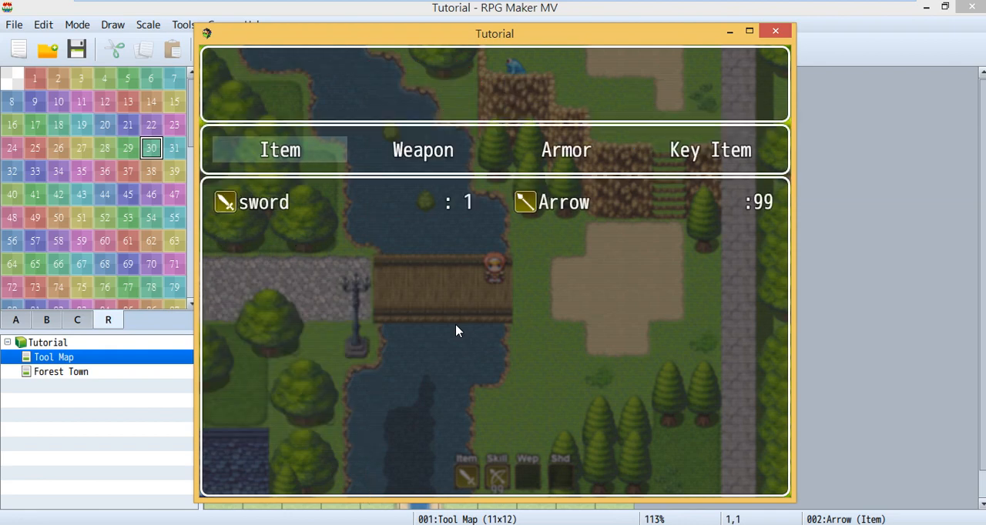
pyautogui.moveTo(258, 225)
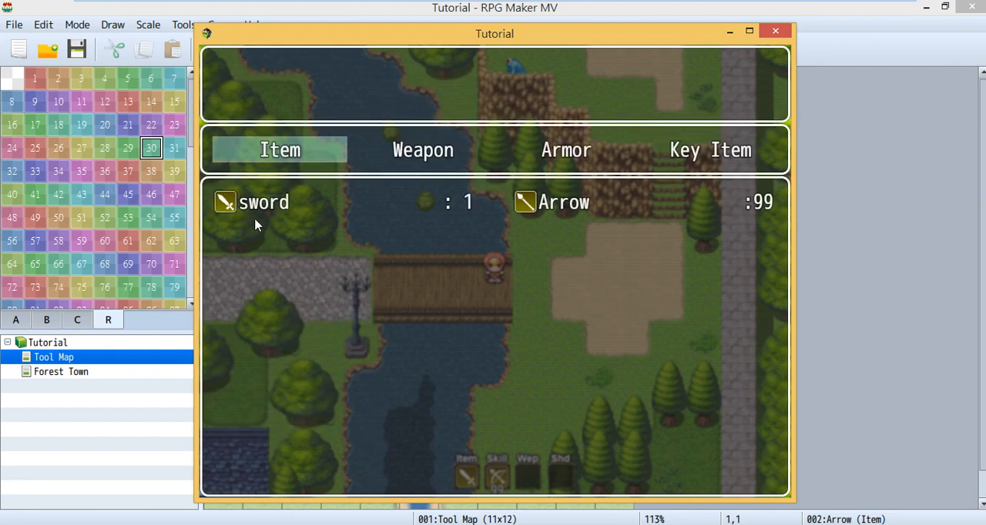
pyautogui.moveTo(256, 210)
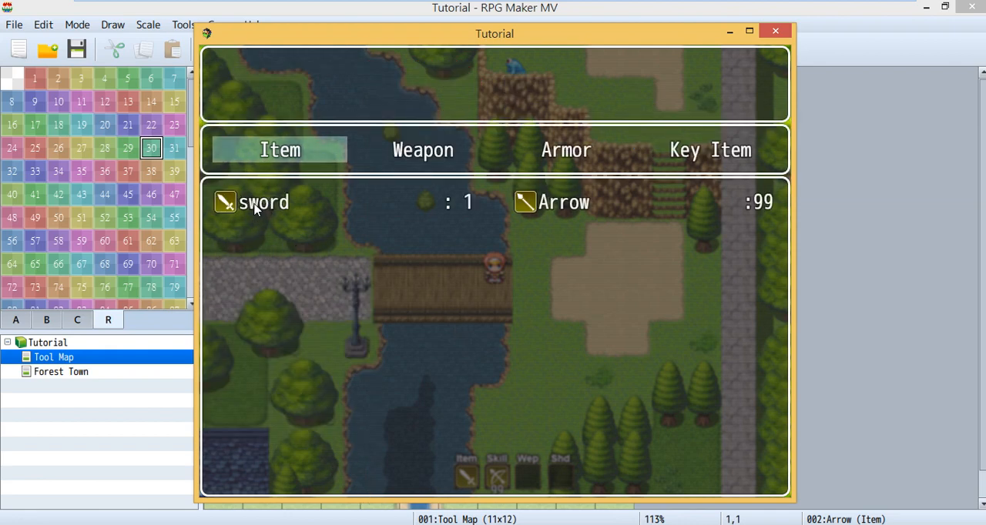
pyautogui.moveTo(501, 230)
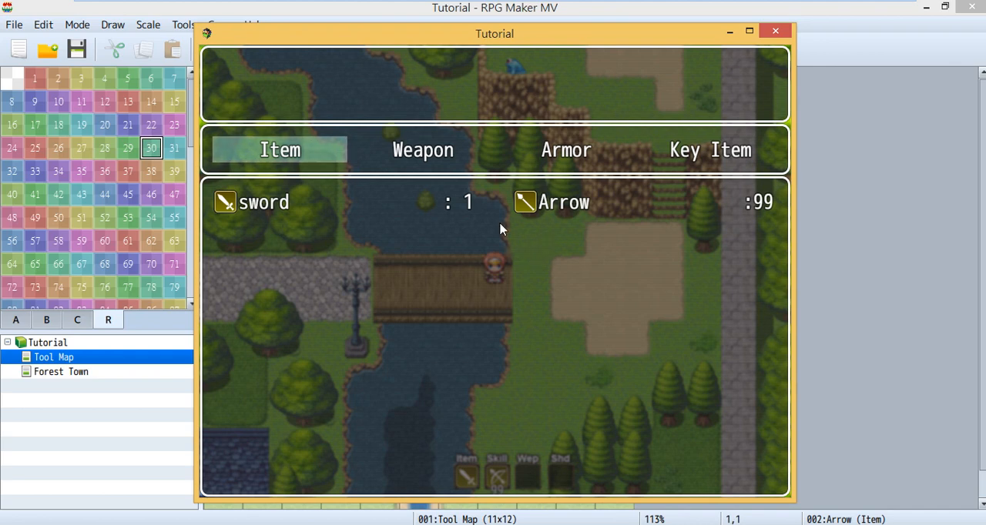
pyautogui.moveTo(759, 229)
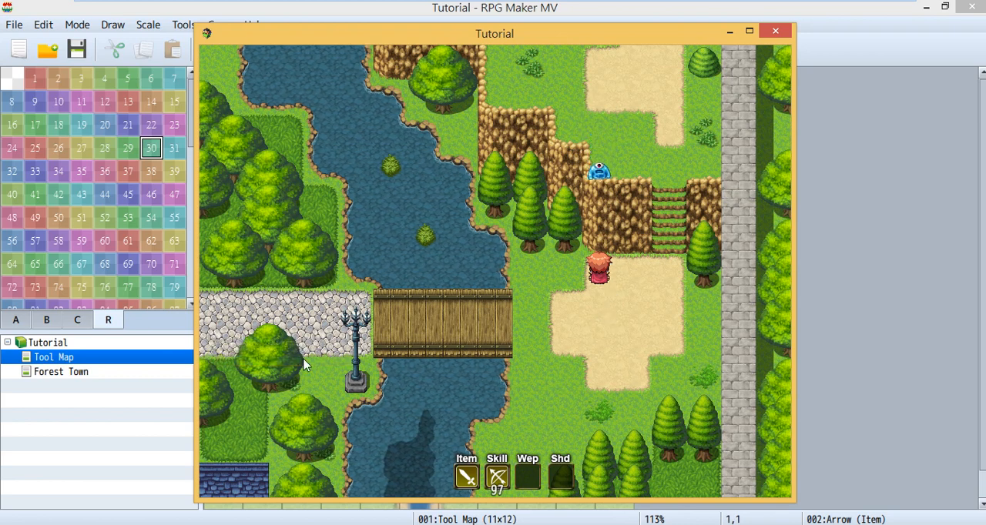
pyautogui.moveTo(284, 326)
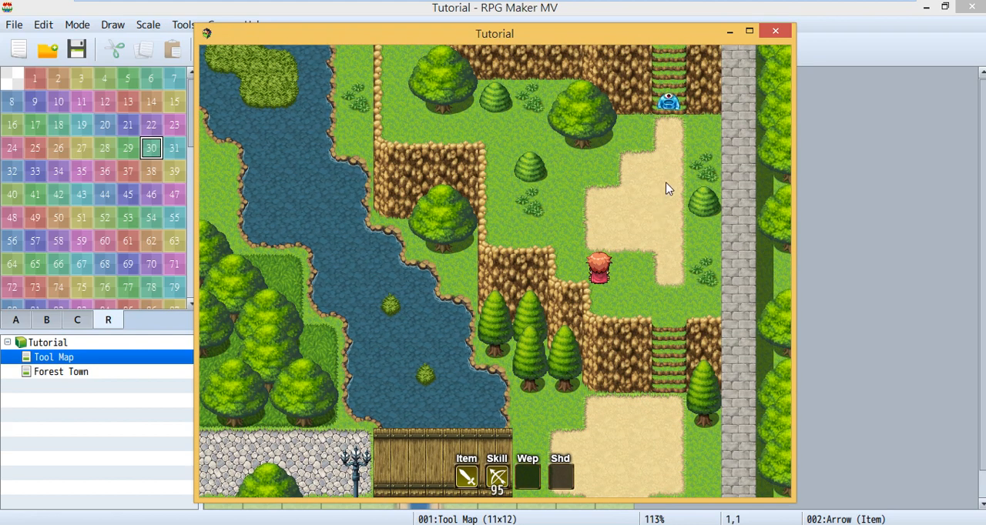
pyautogui.moveTo(692, 157)
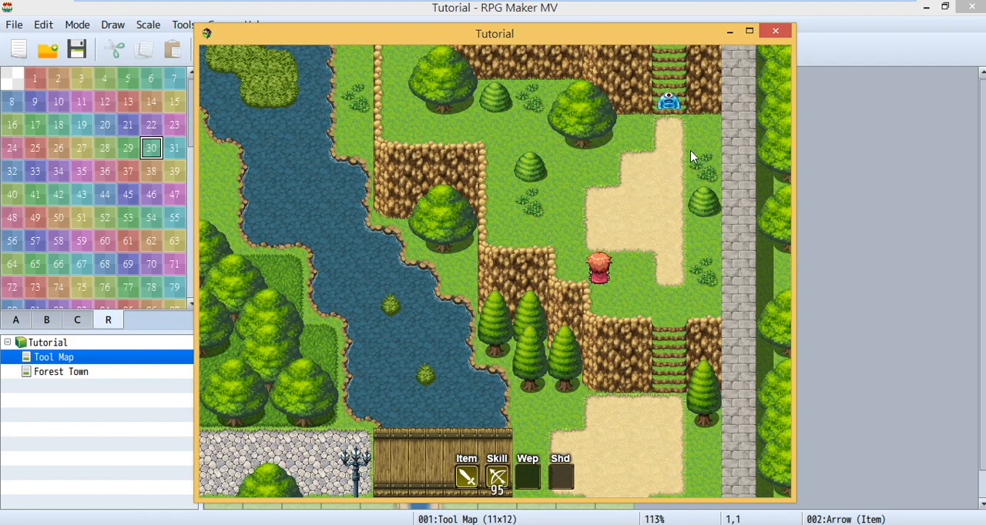
pyautogui.moveTo(677, 100)
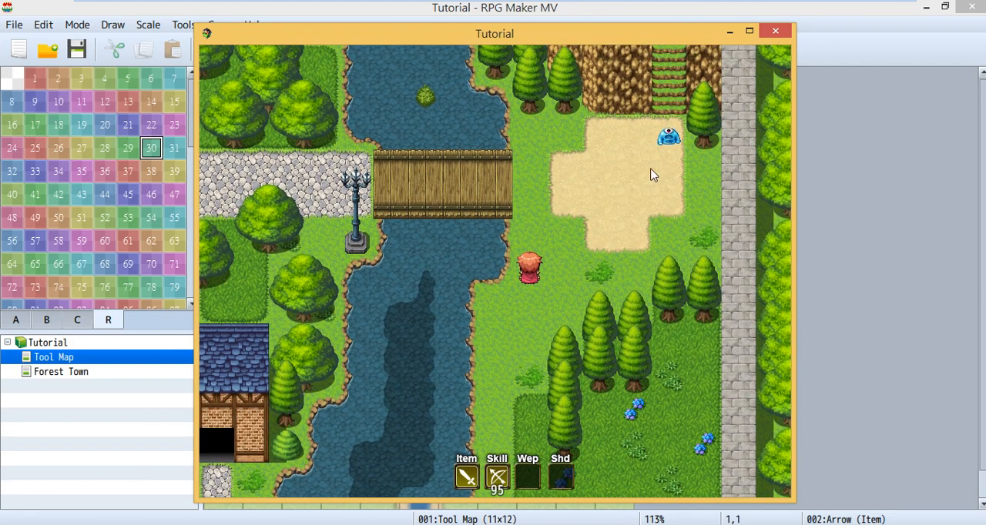
pyautogui.moveTo(654, 184)
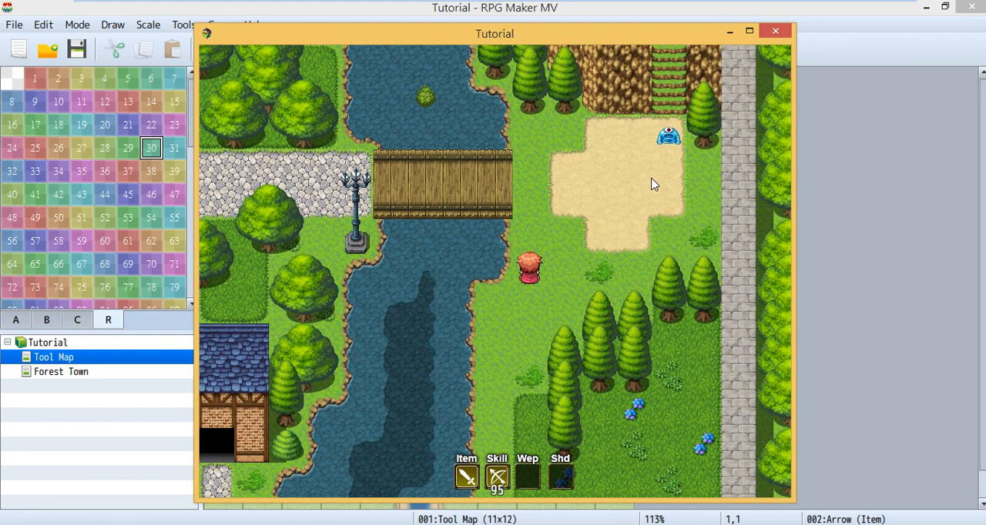